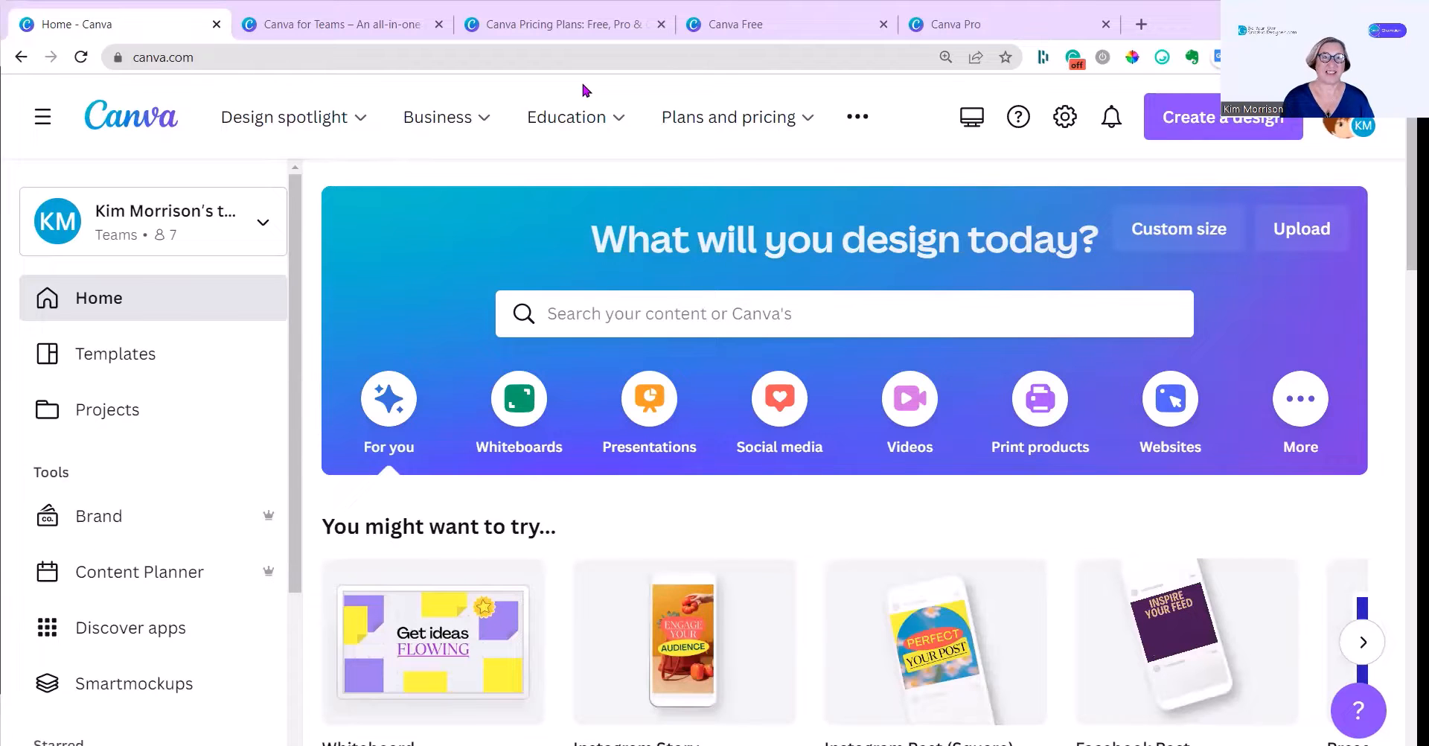
Step: Switch from the Canva home dashboard to the Canva Free plan page
left_click(728, 117)
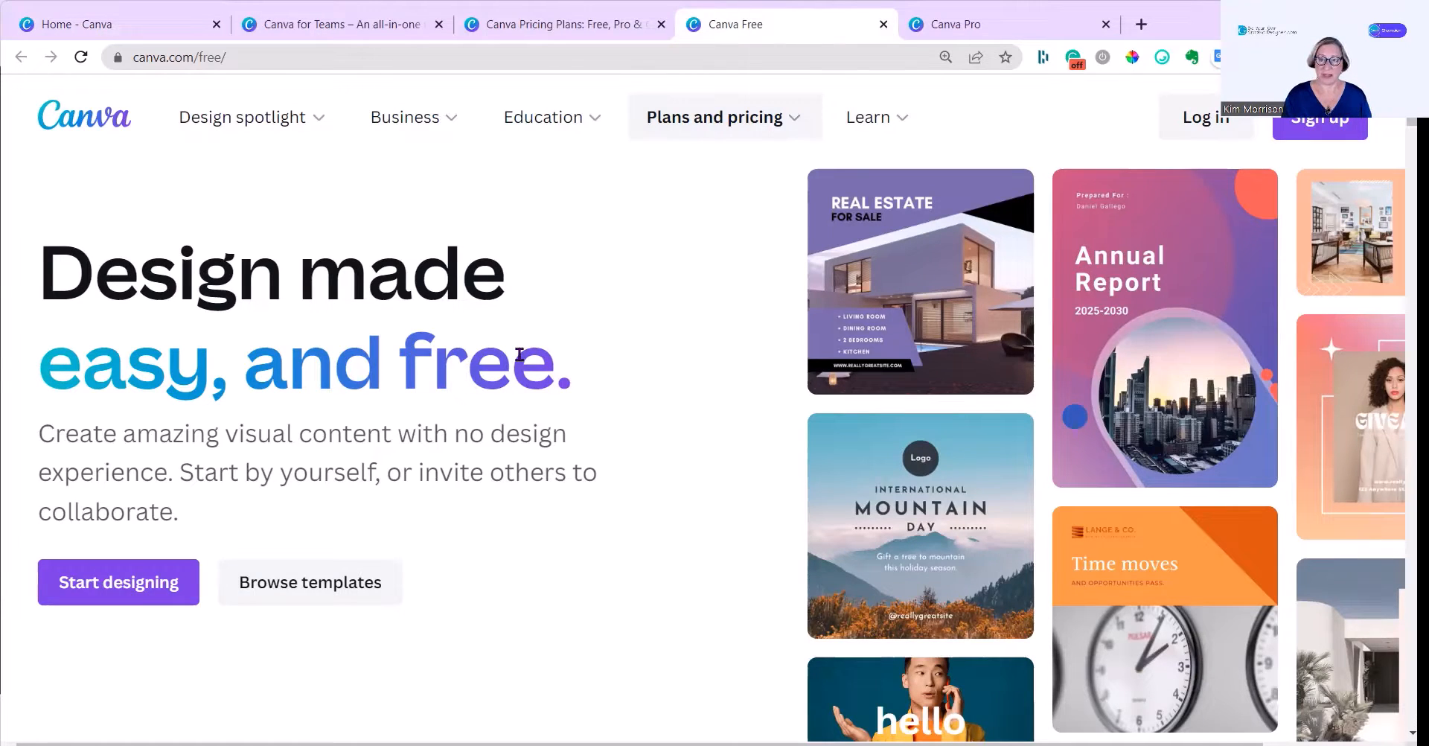
Step: Preview the Presentations, Whiteboards and Social media categories, then reach the 100M+ user statistics
scroll("down", 3)
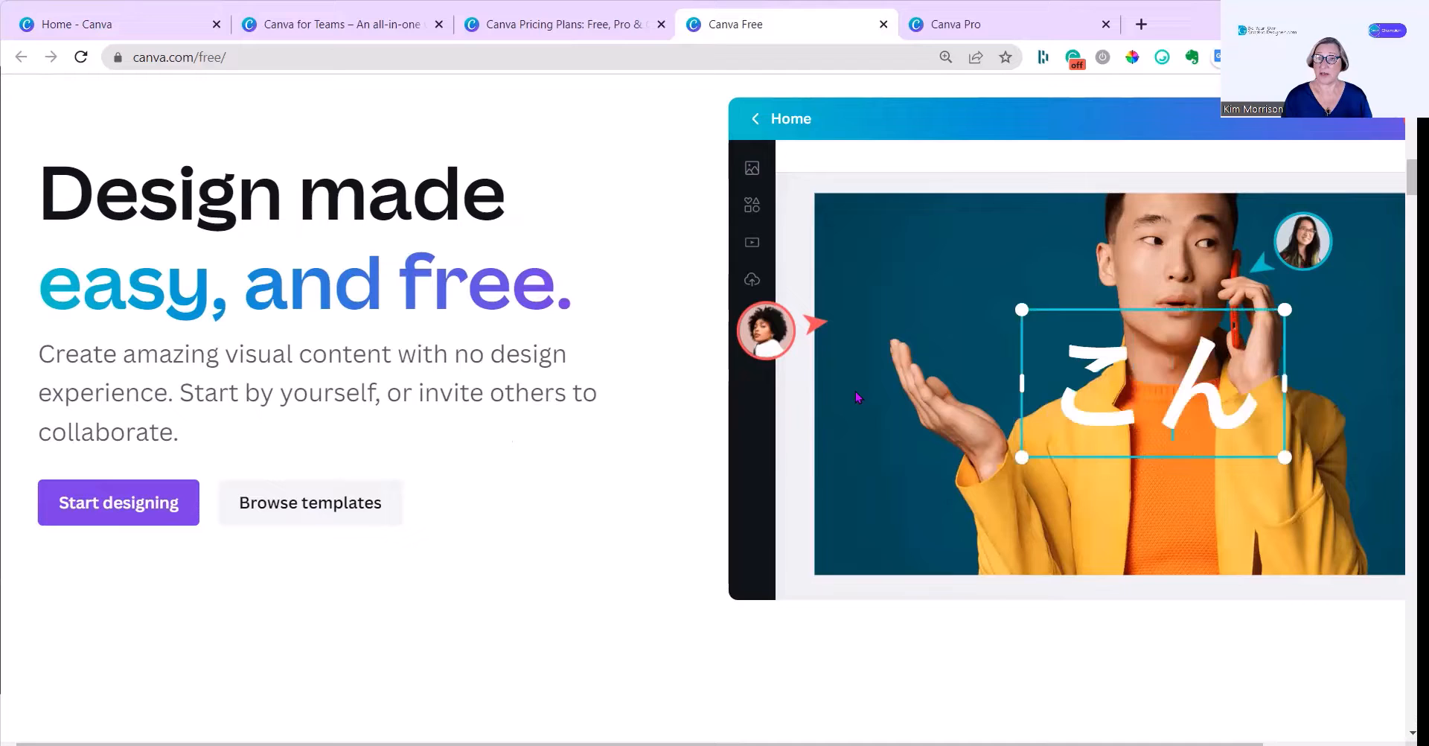
scroll("down", 3)
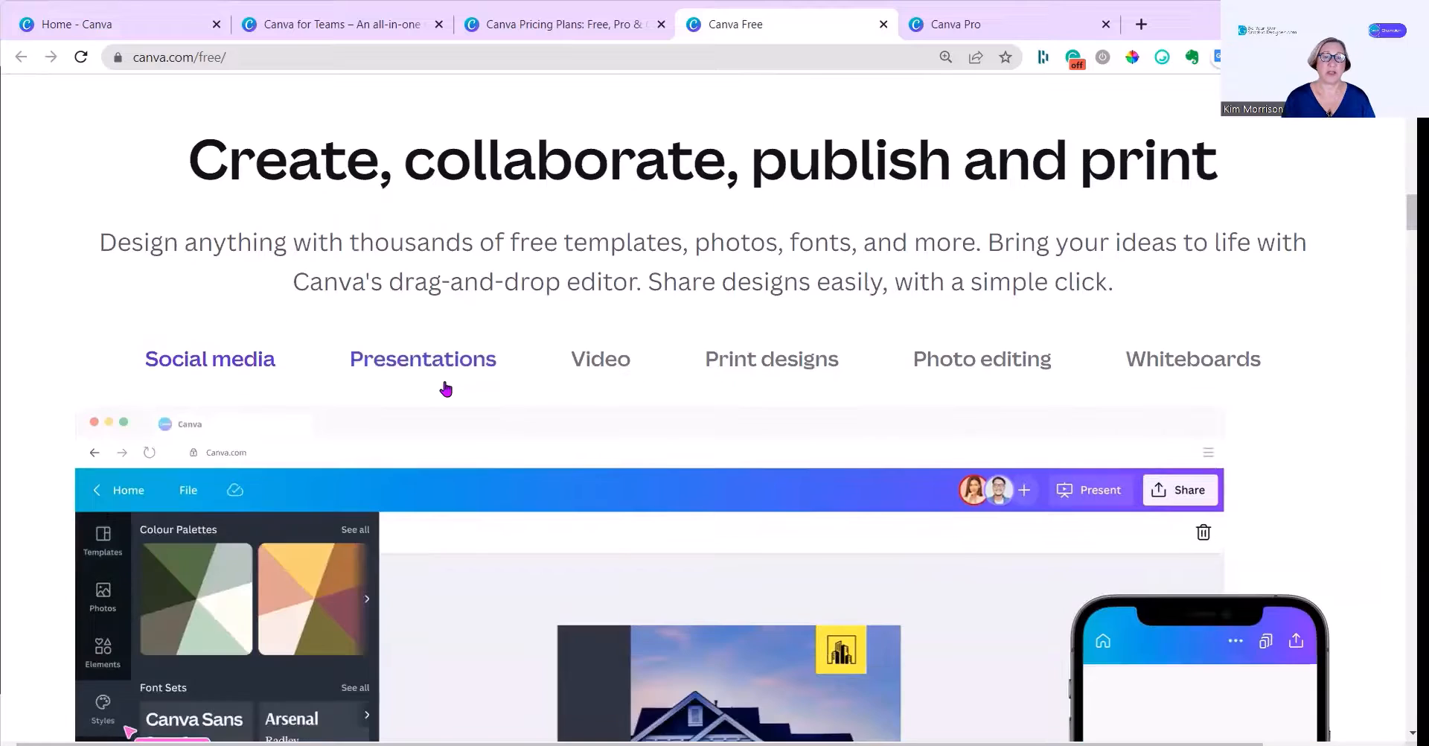
left_click(772, 358)
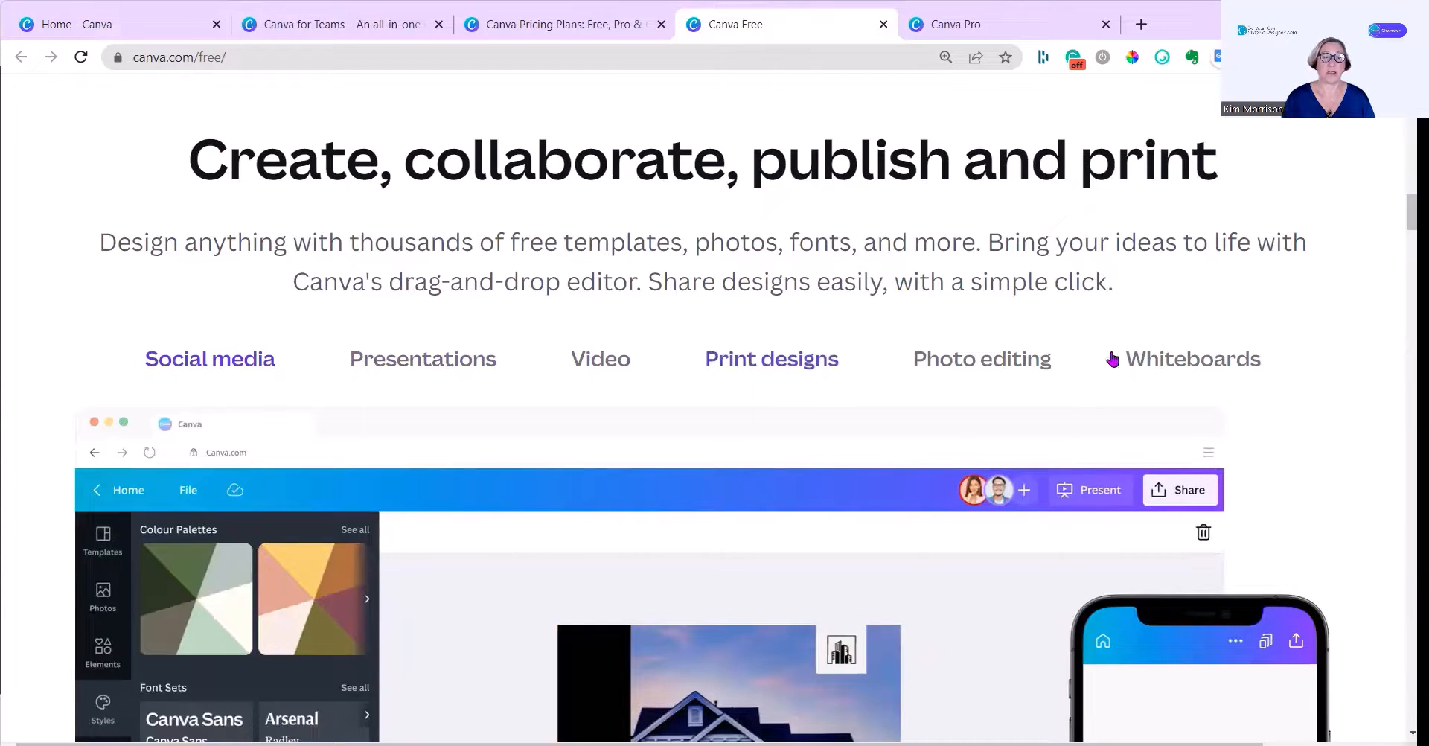
left_click(982, 358)
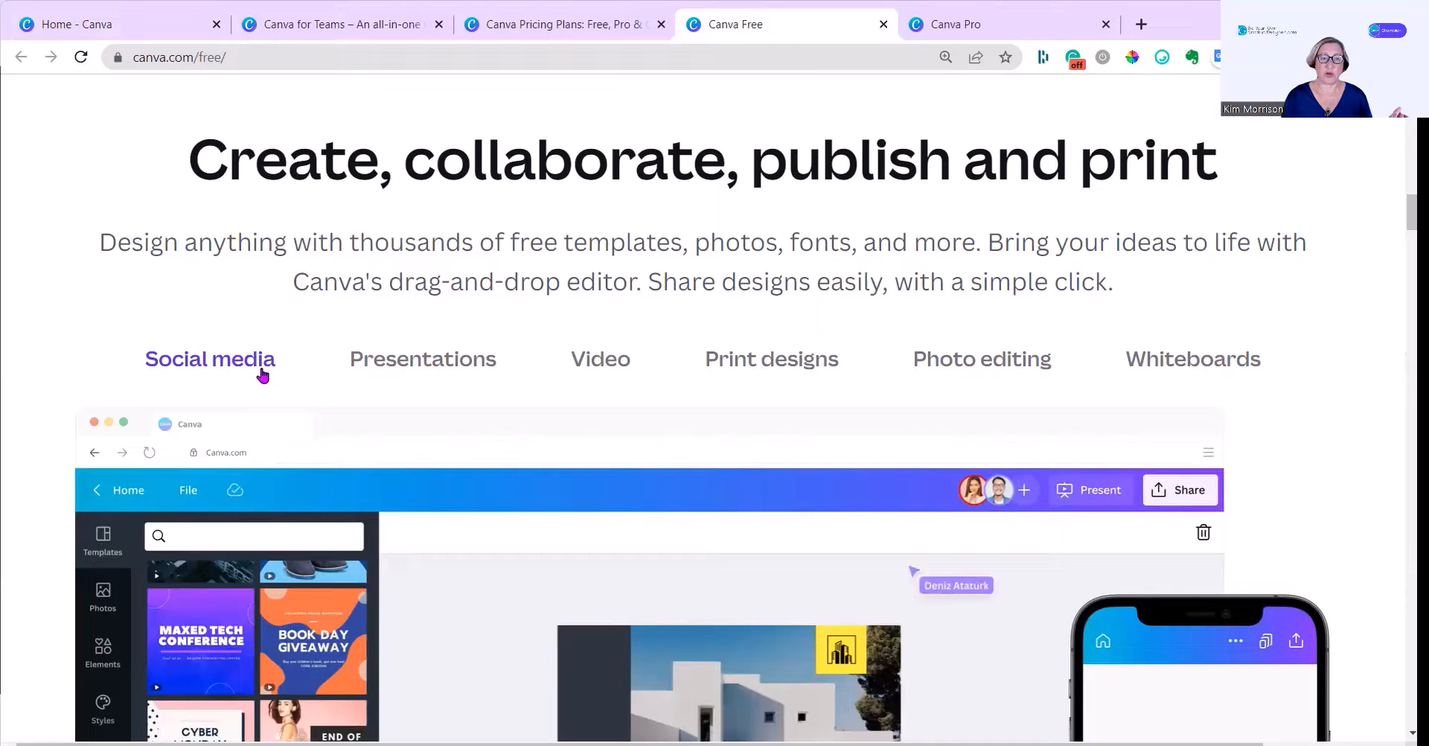
left_click(422, 358)
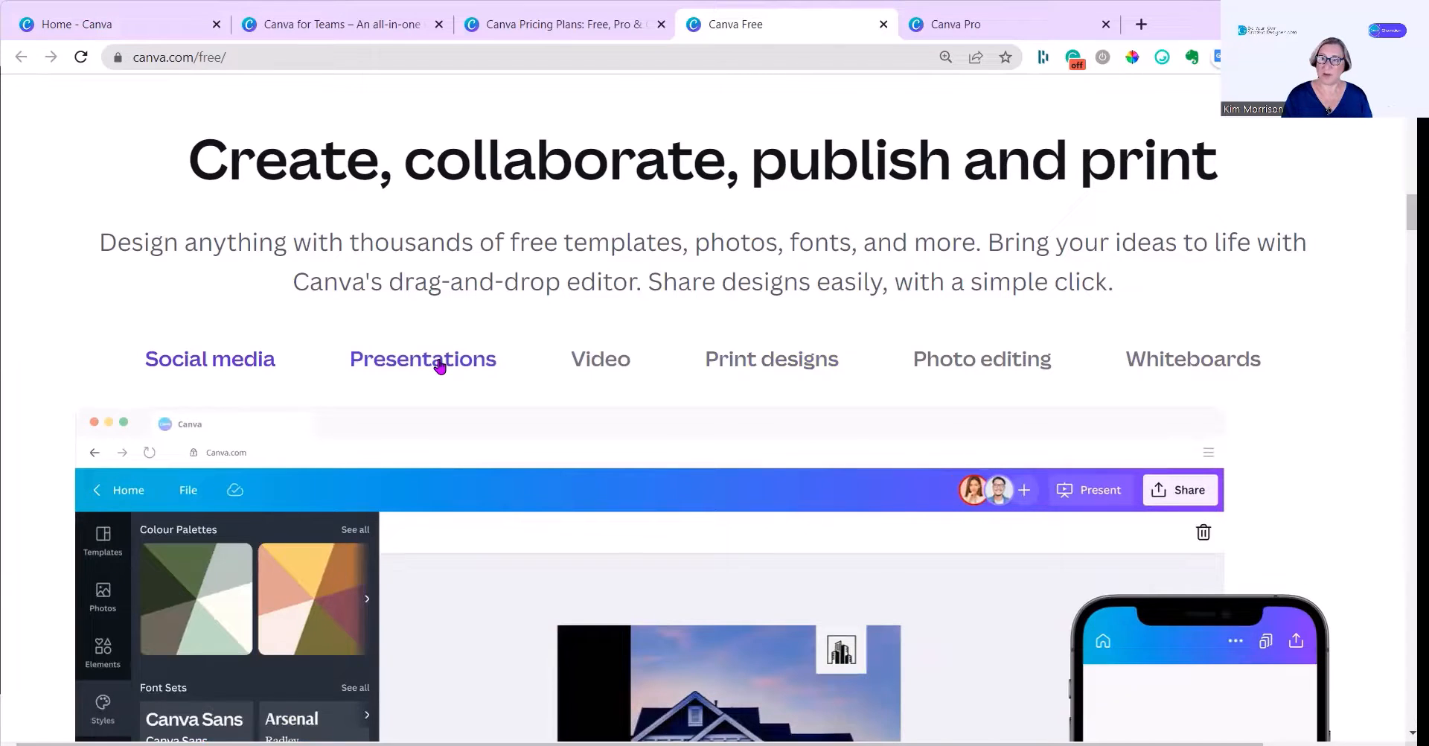
scroll("down", 3)
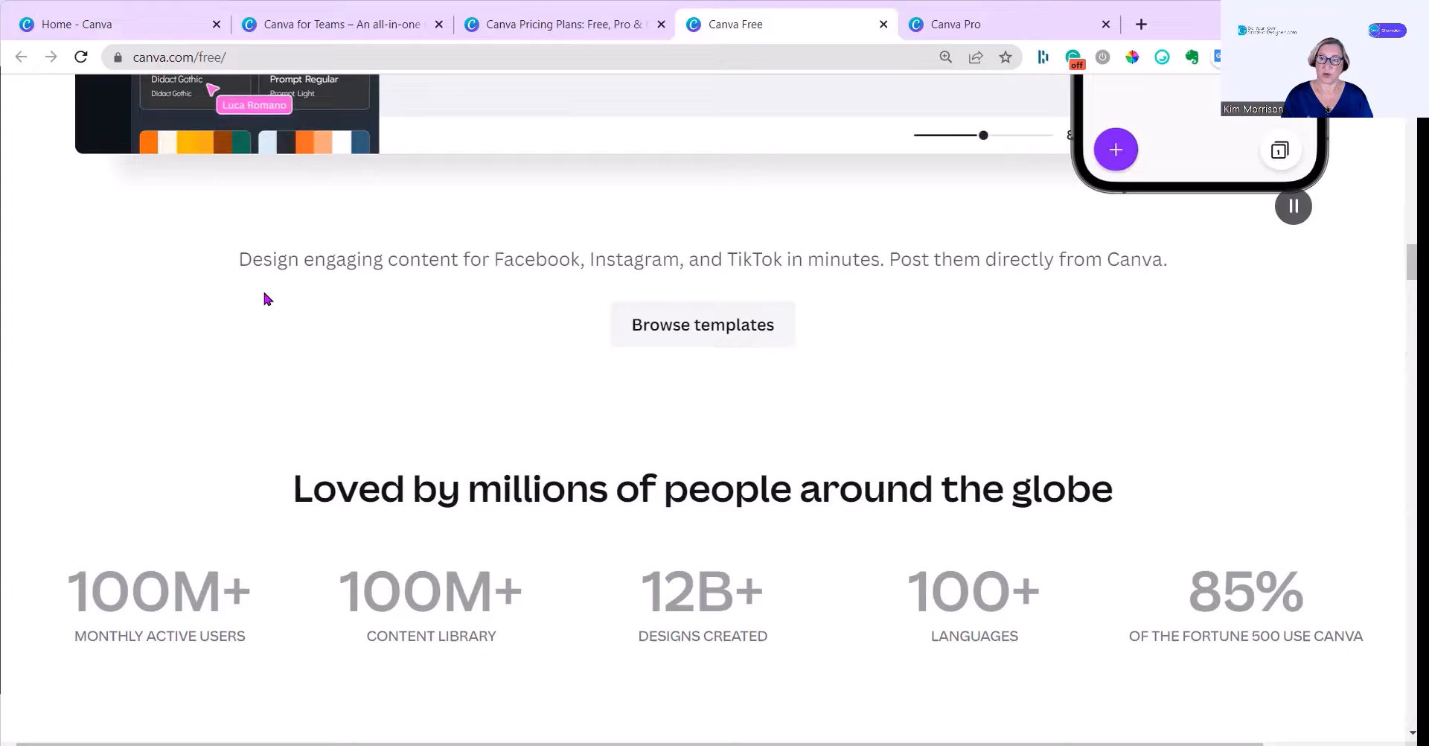
Step: Scroll the Free page past 'Visualize your ideas with ease' to the free-assets section
scroll("down", 3)
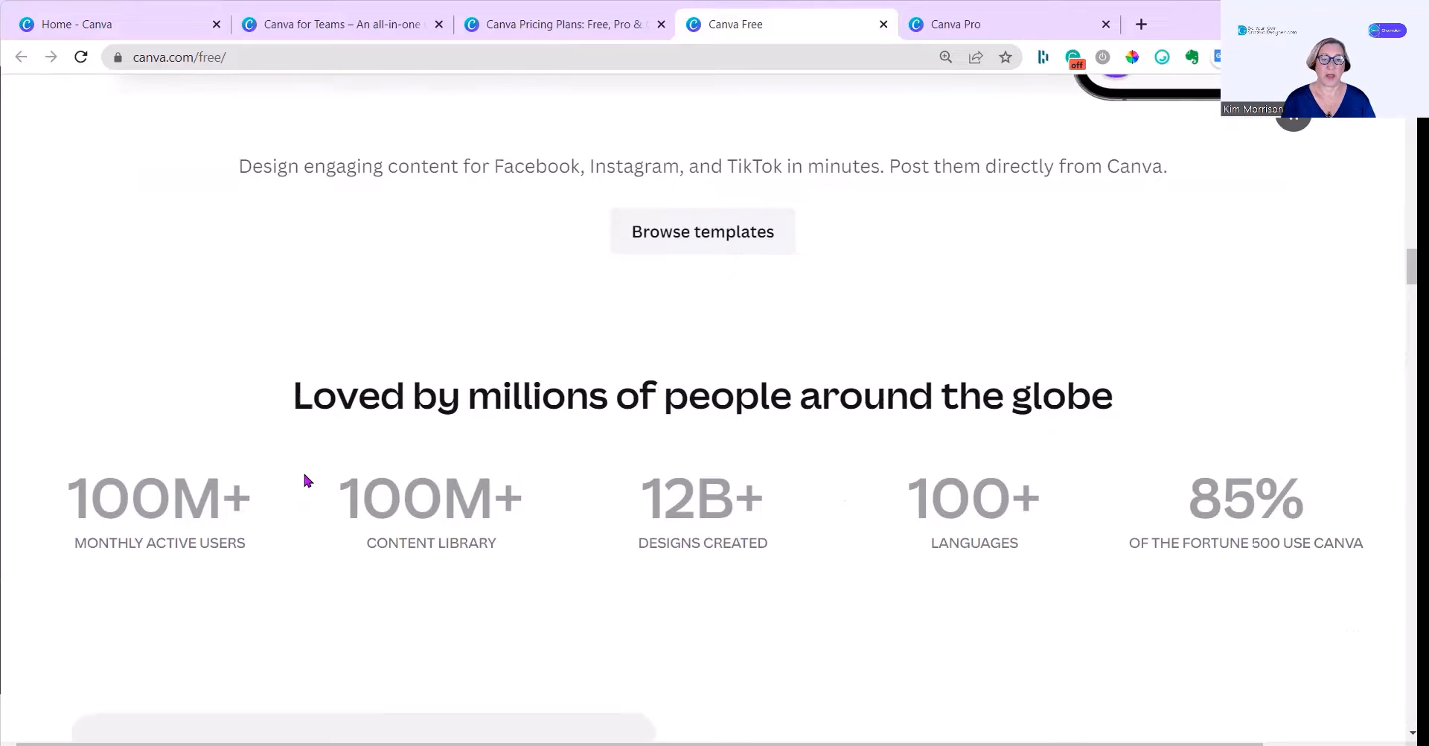
scroll("down", 3)
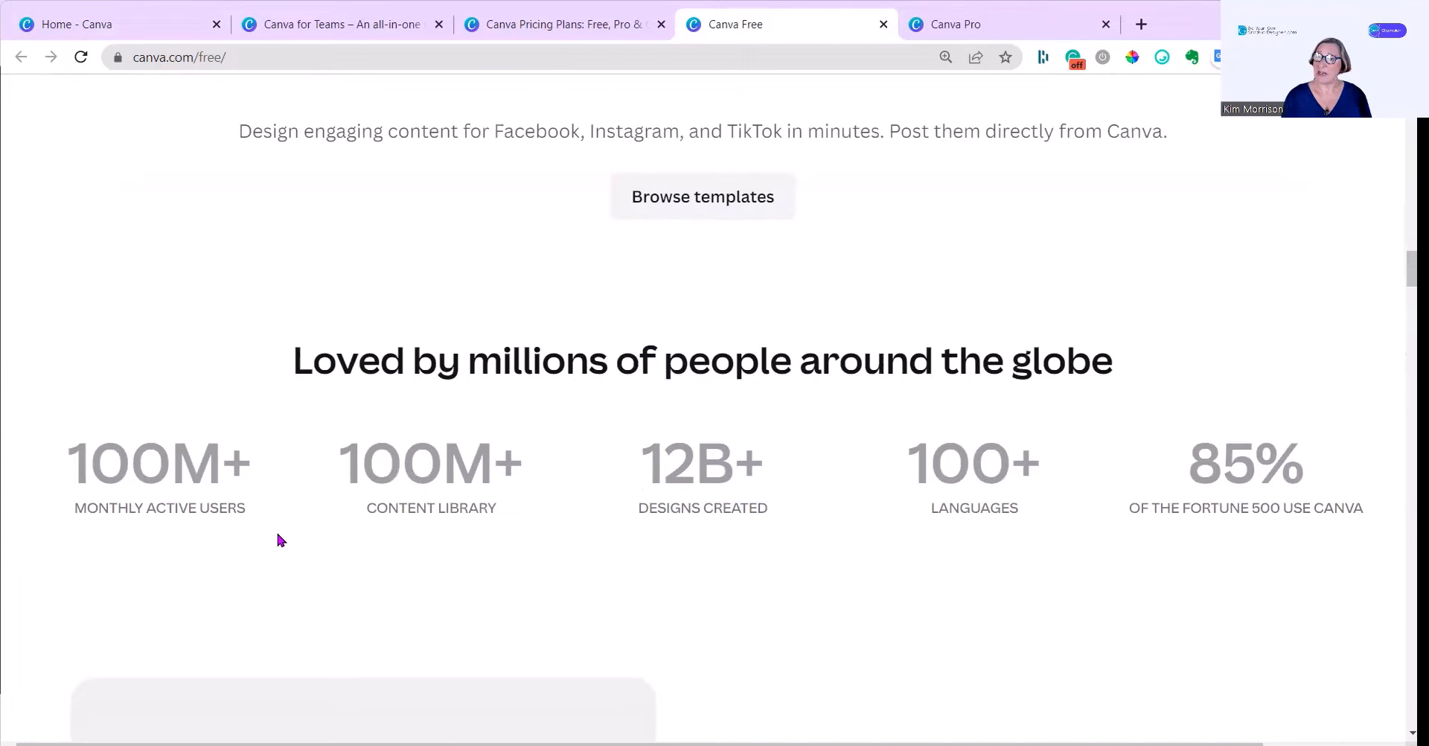
scroll("down", 3)
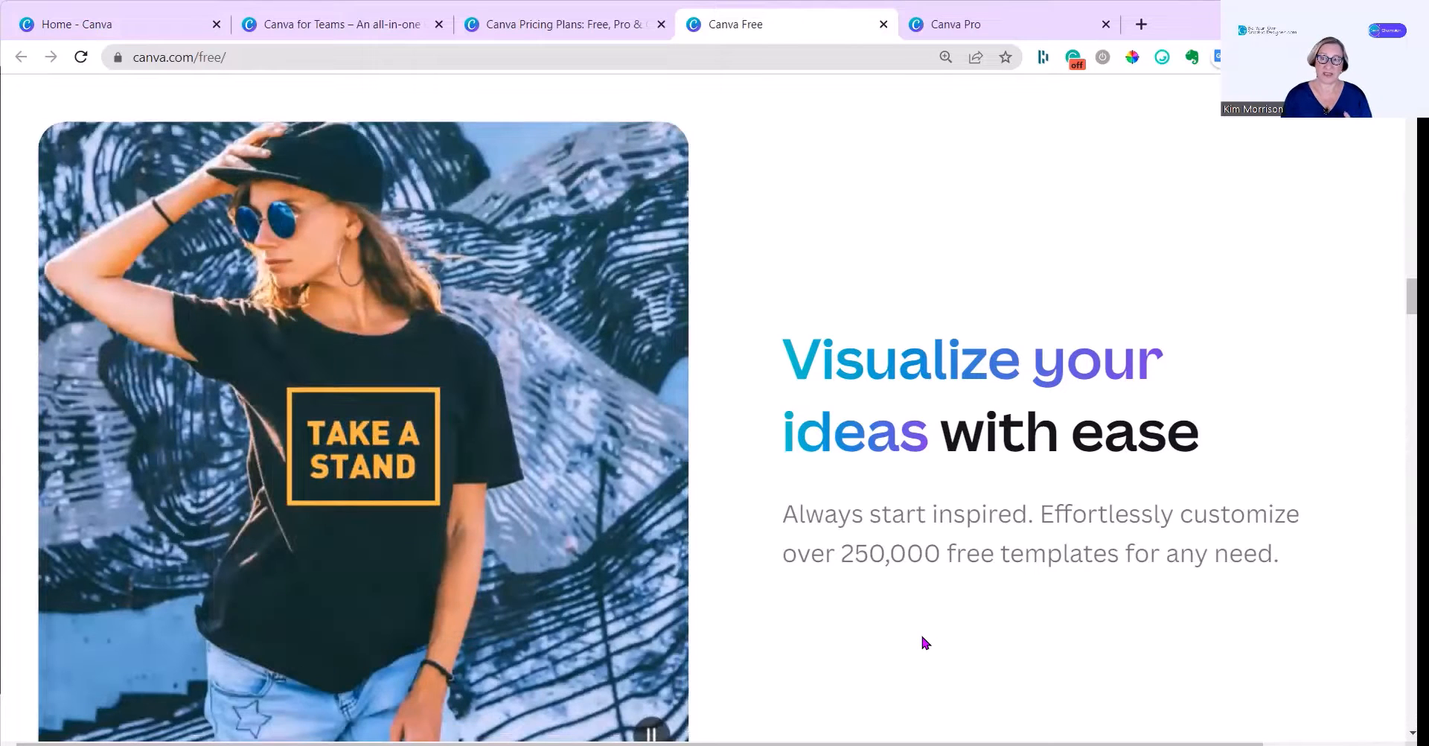
scroll("down", 3)
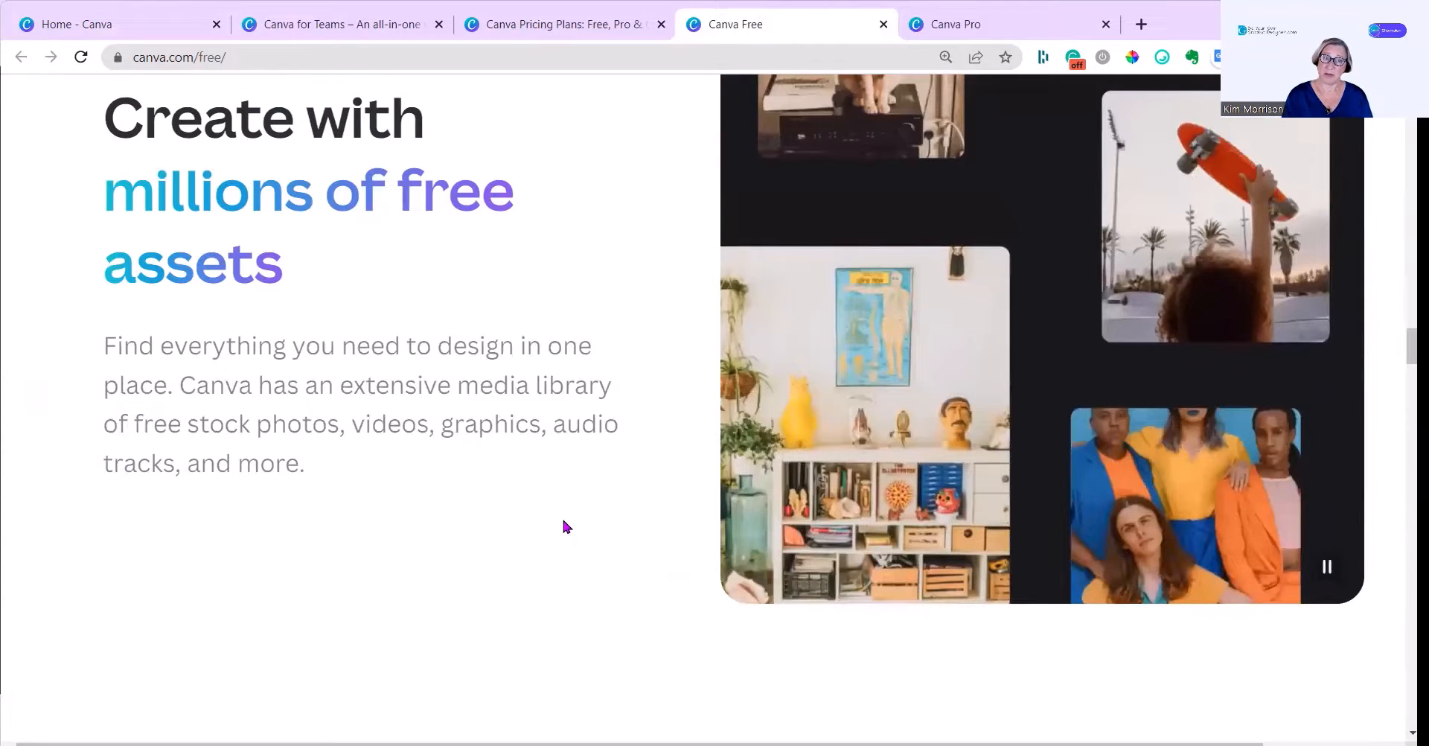
scroll("down", 3)
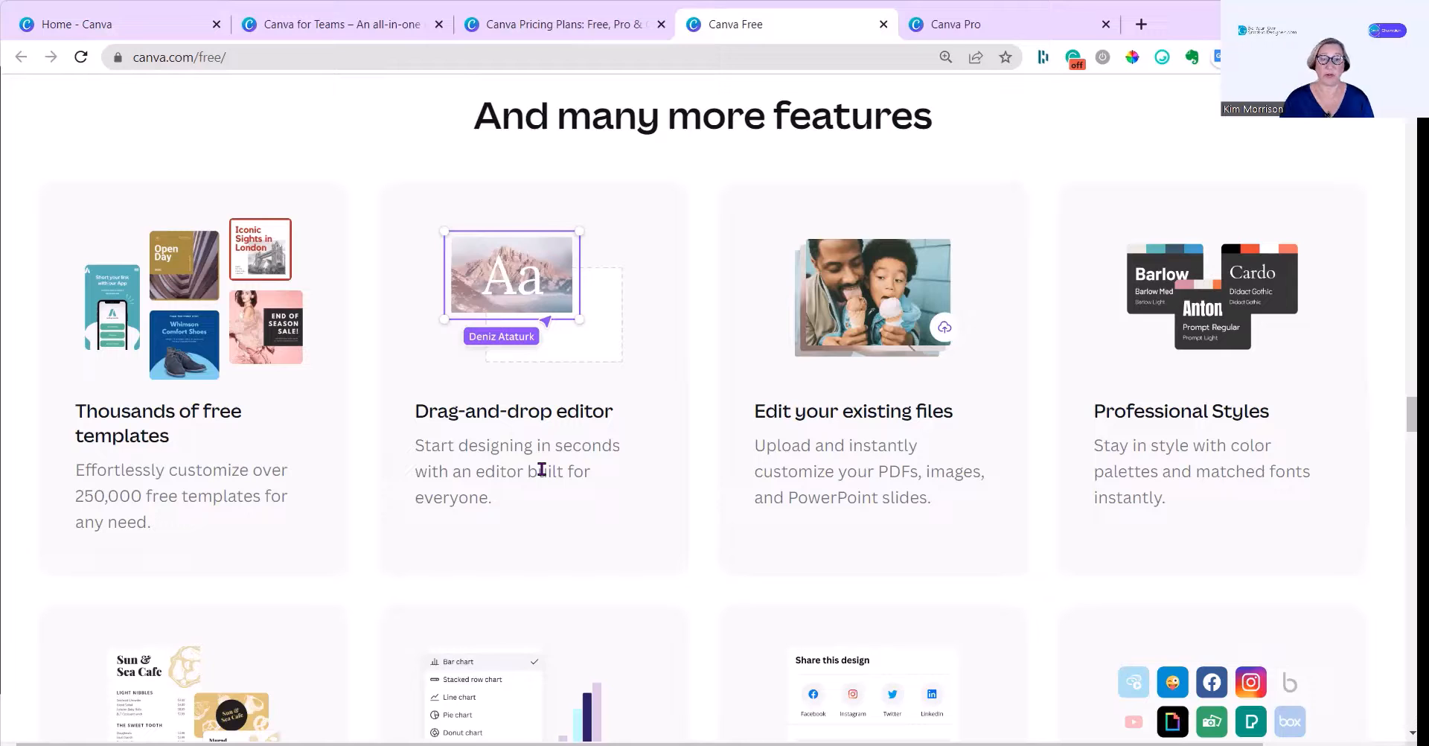
mouse_move(820, 490)
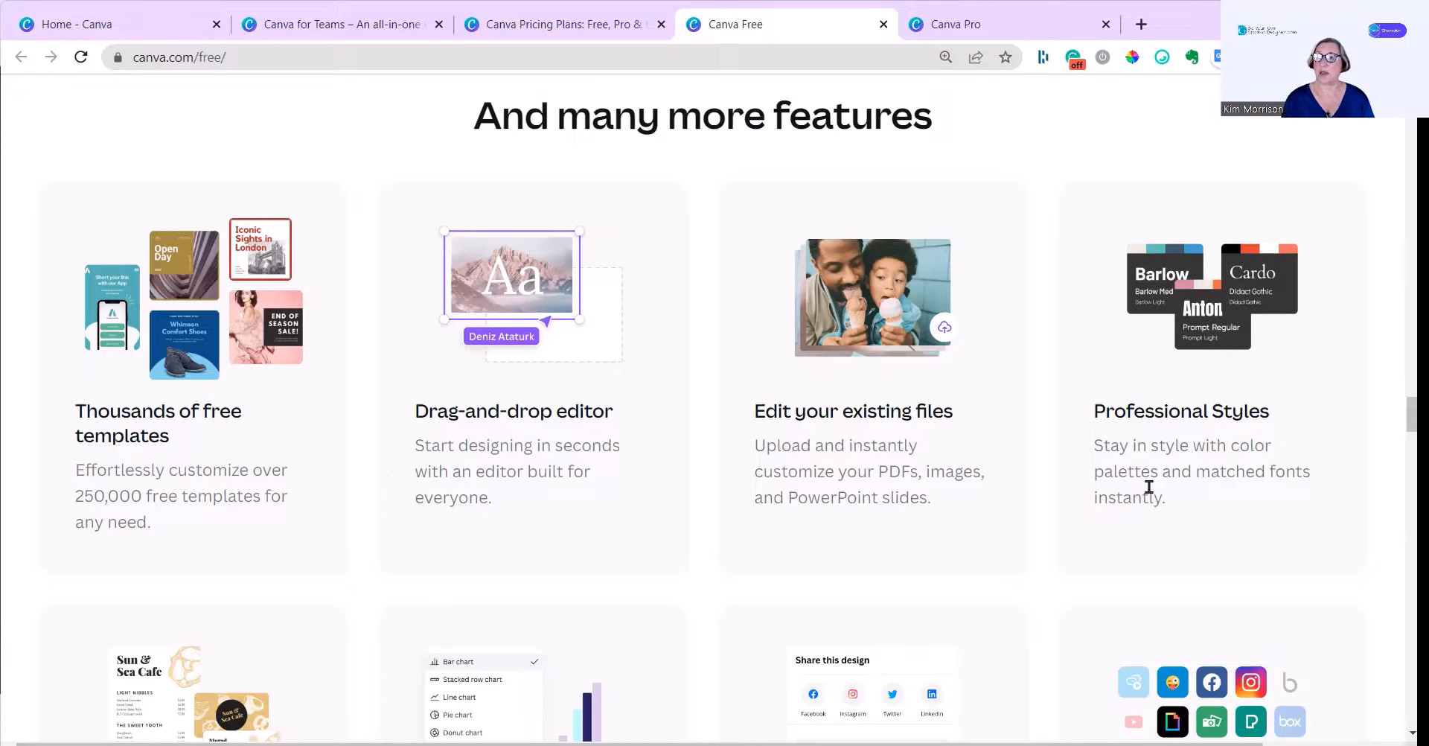
Step: Browse the feature cards: printing, charts, one-click sharing and integrations
scroll("down", 3)
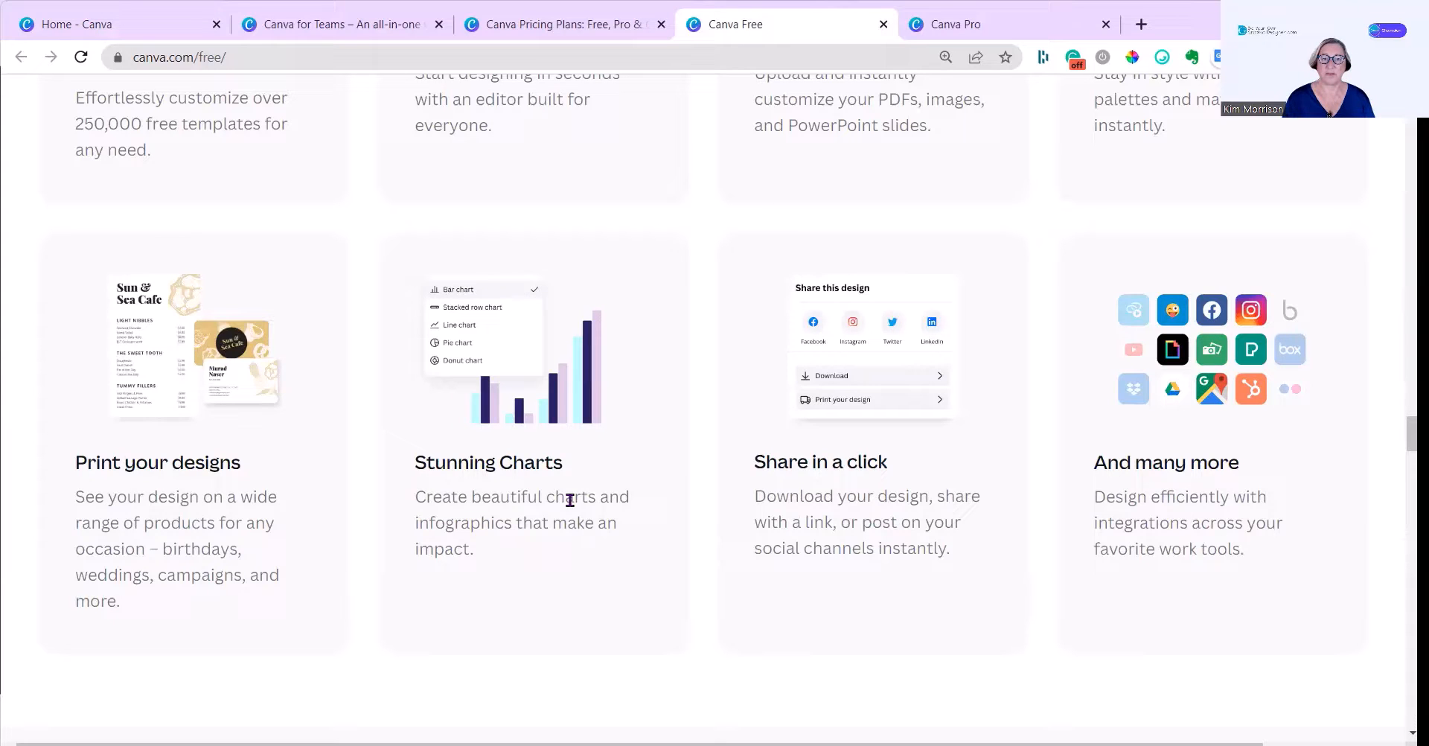
mouse_move(897, 469)
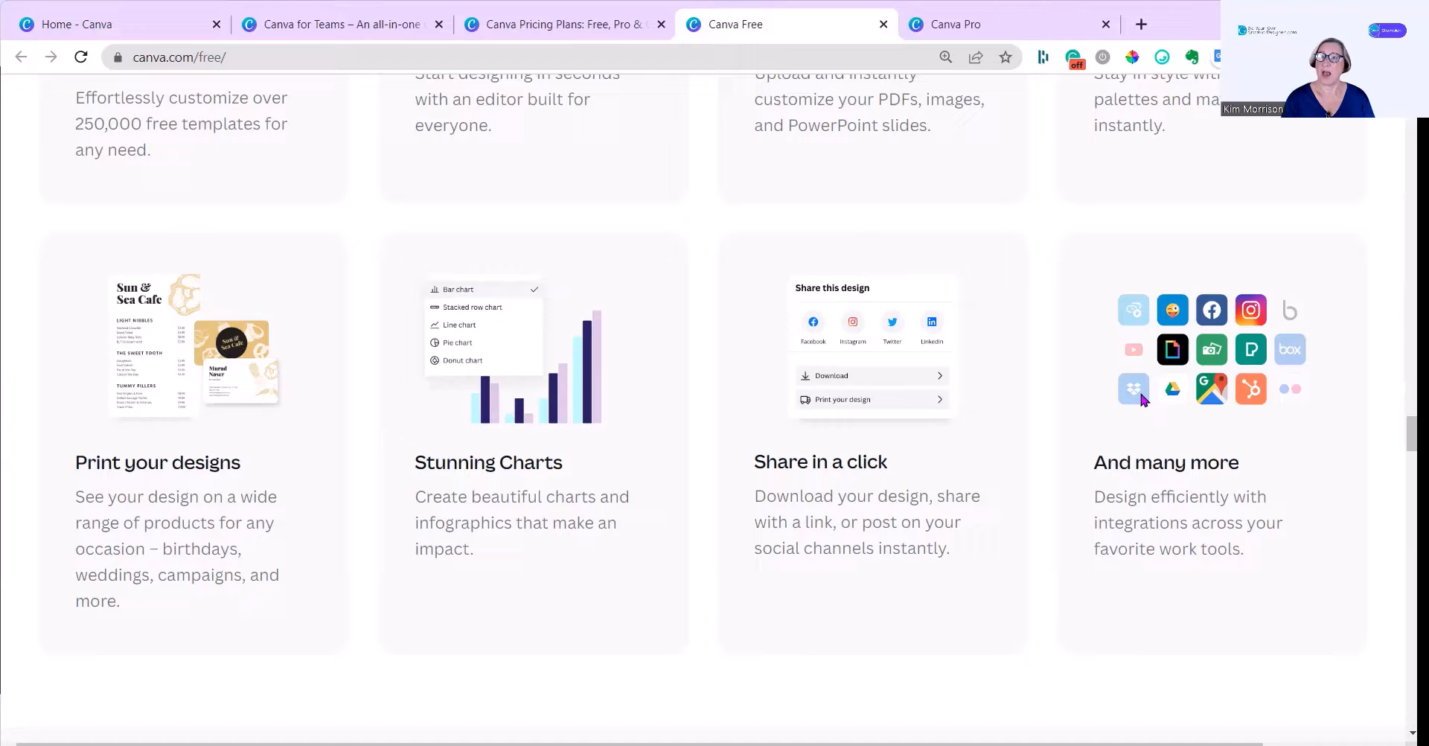
mouse_move(1201, 447)
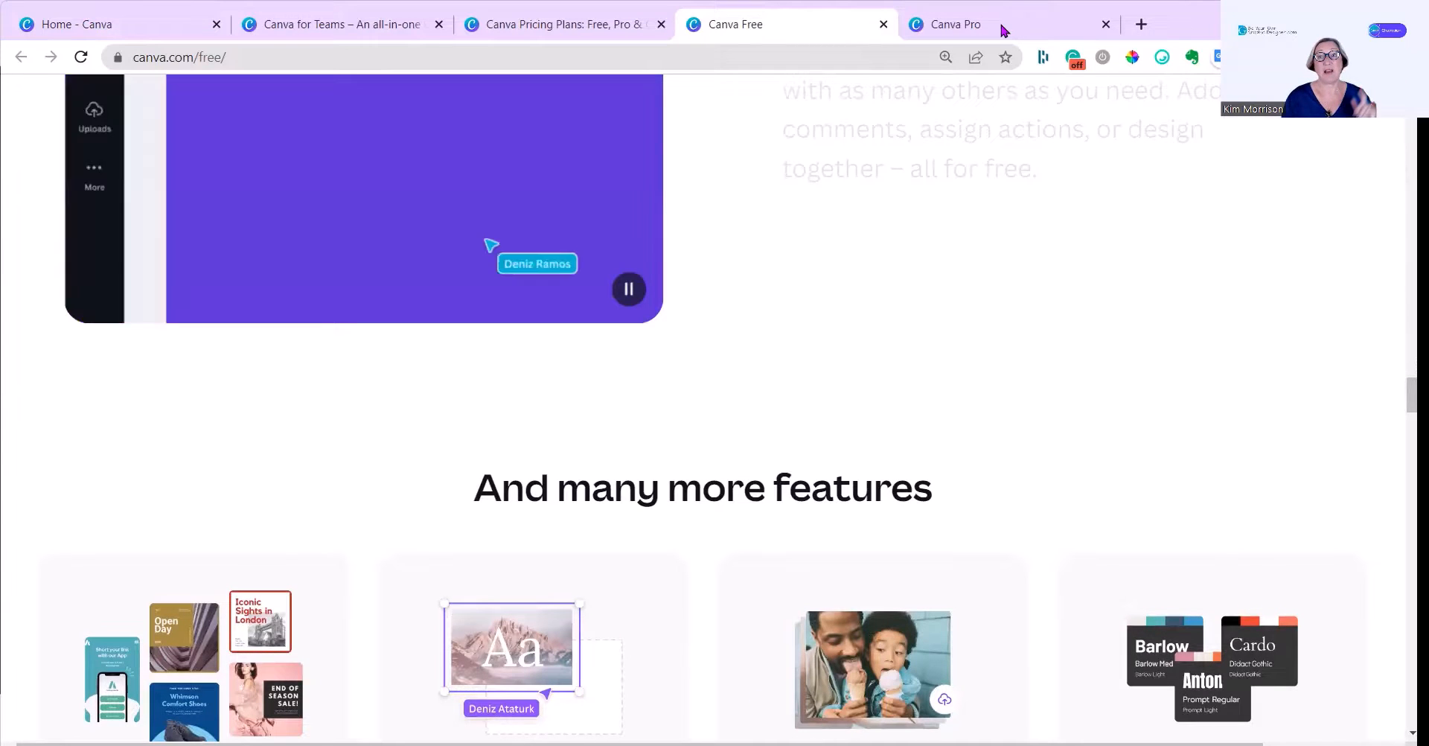
Step: Switch to the 'Design like a Pro' Canva Pro page and scroll down slightly
left_click(956, 25)
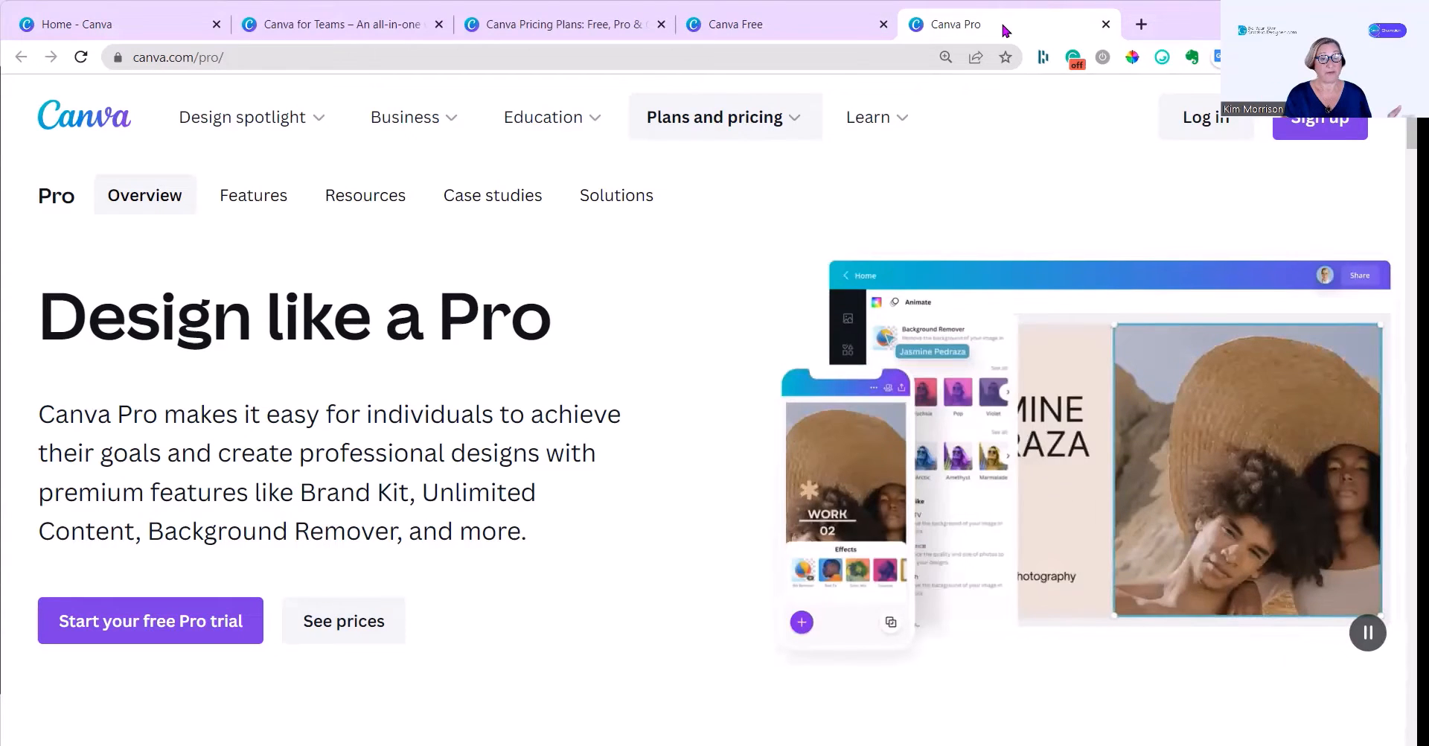
scroll("down", 3)
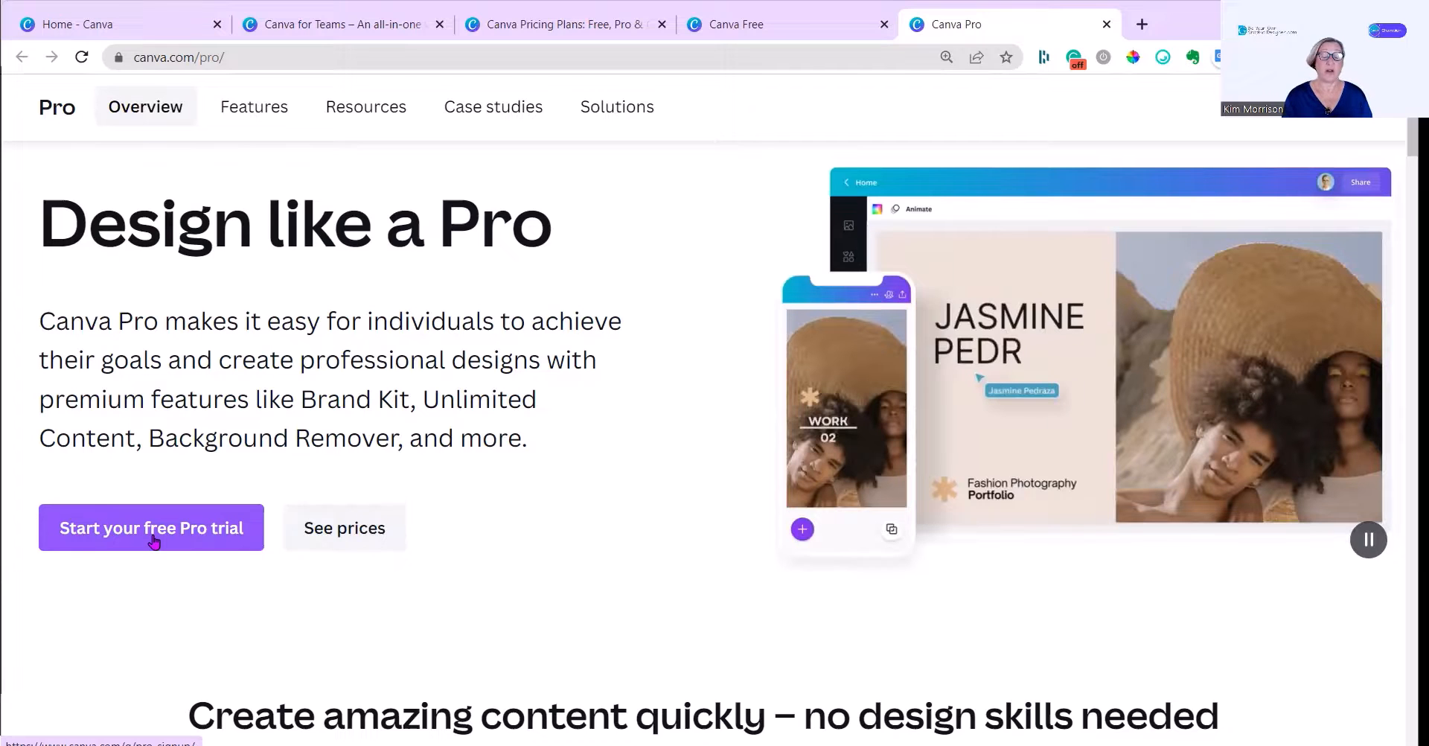
Step: Scroll the Pro page down to Brand Kit's 'Build your brand with Pro' details
scroll("down", 3)
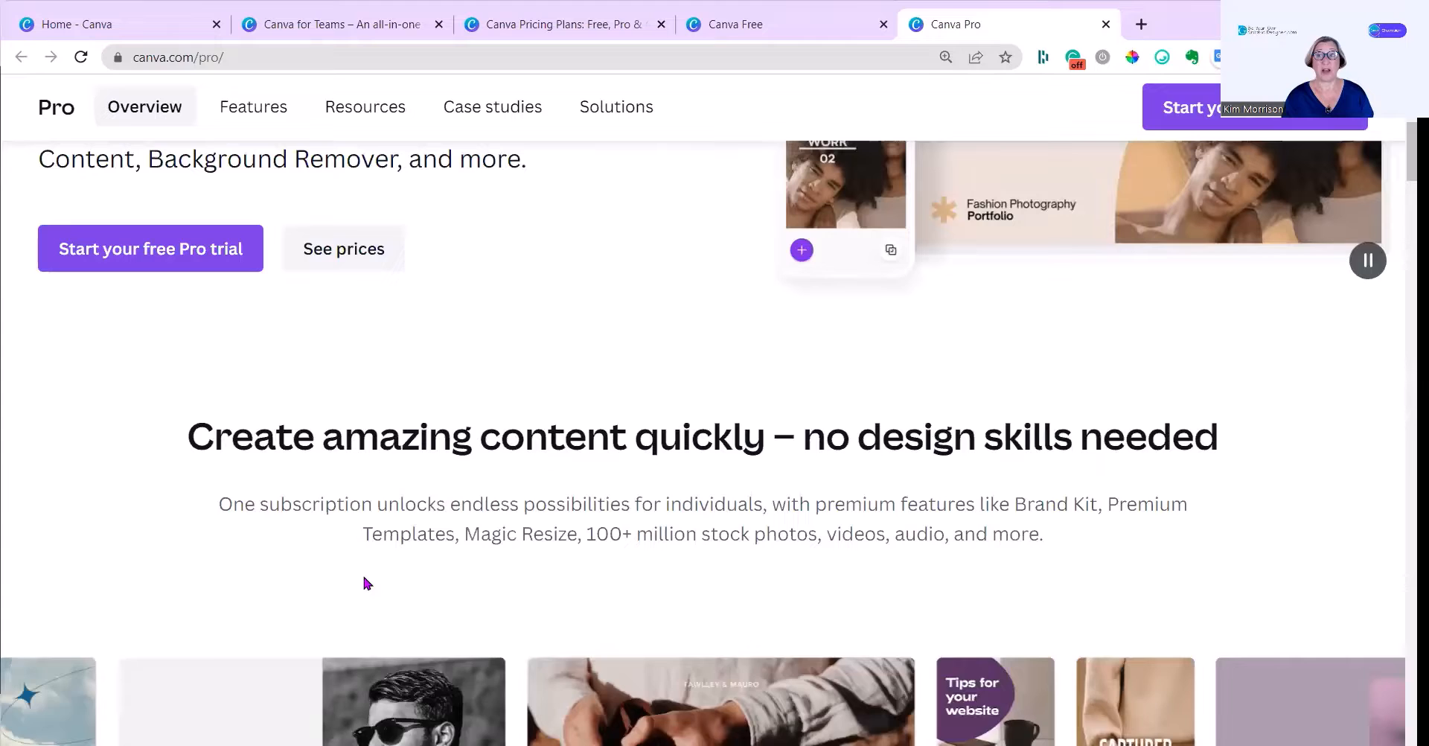
scroll("down", 3)
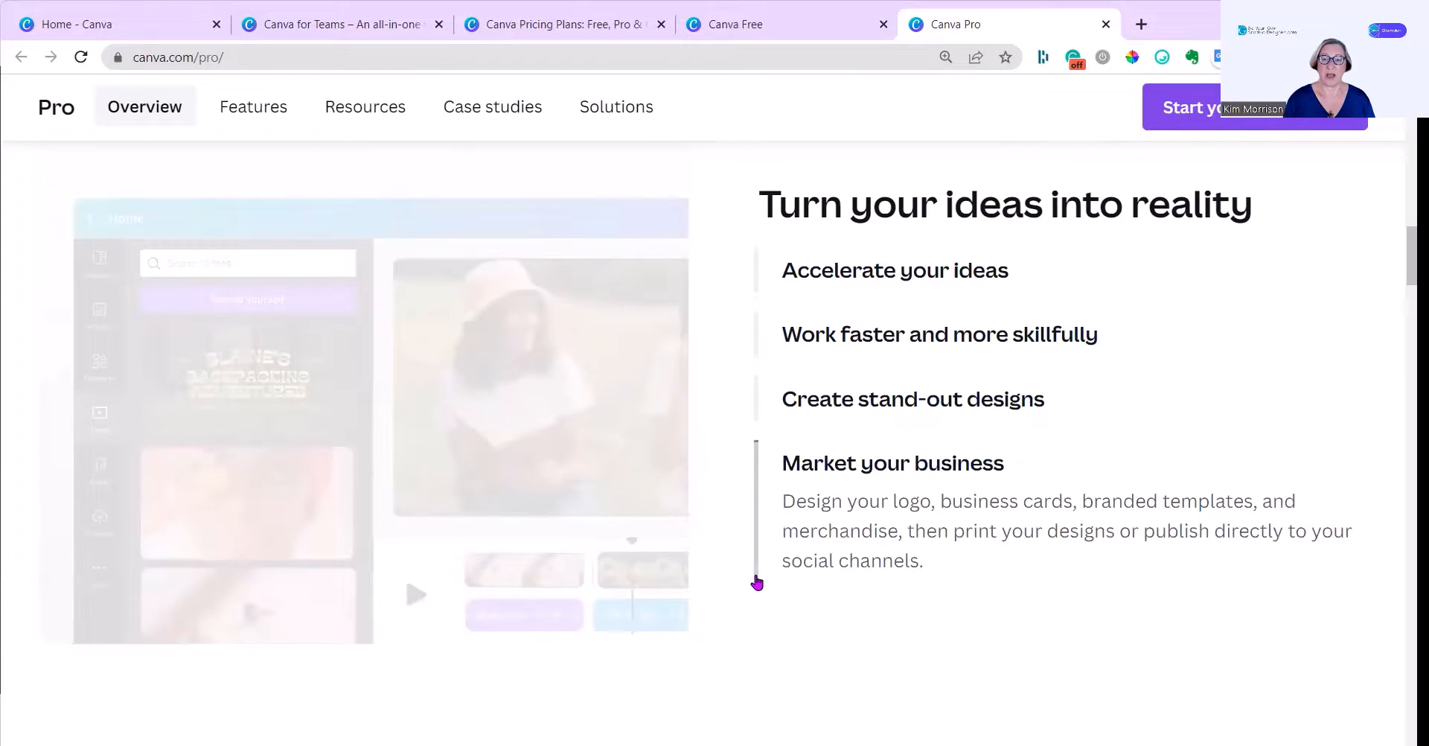
scroll("down", 3)
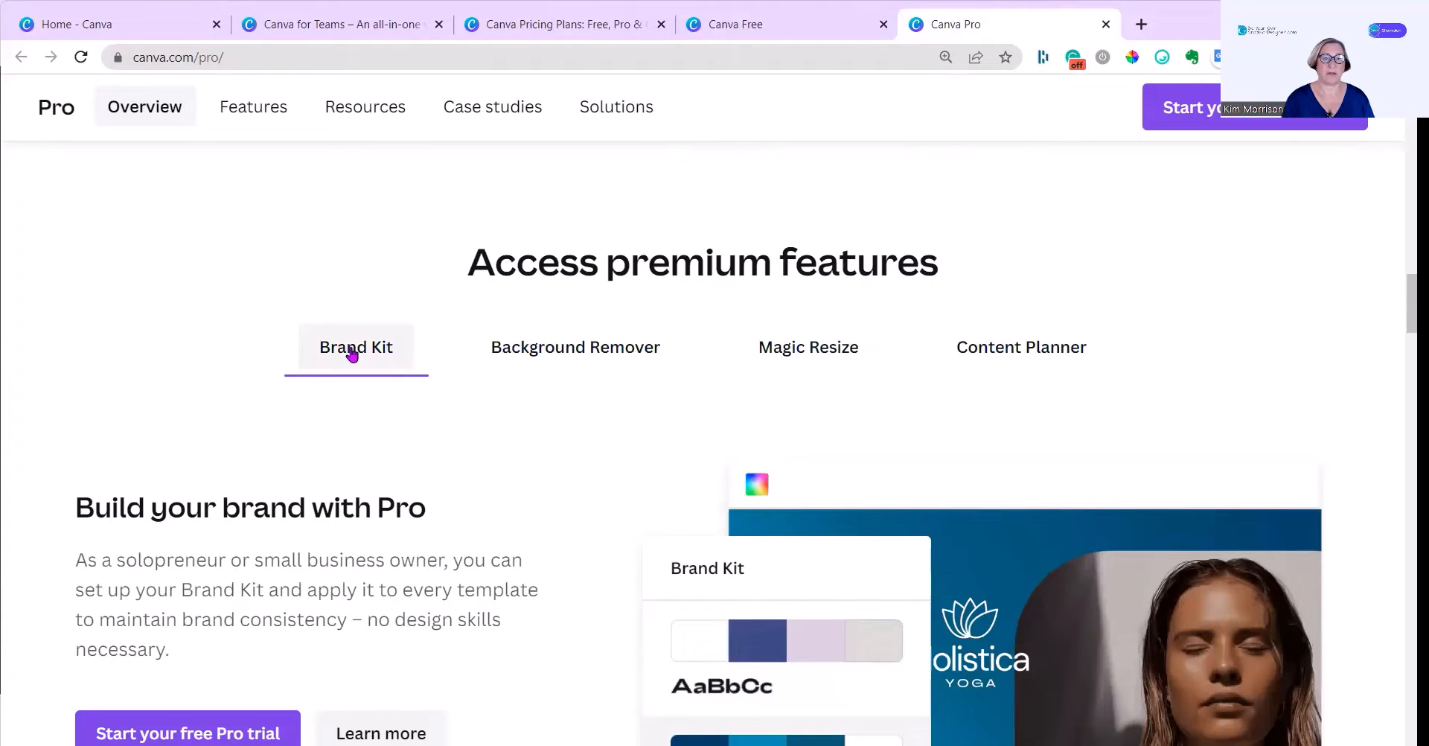
scroll("down", 3)
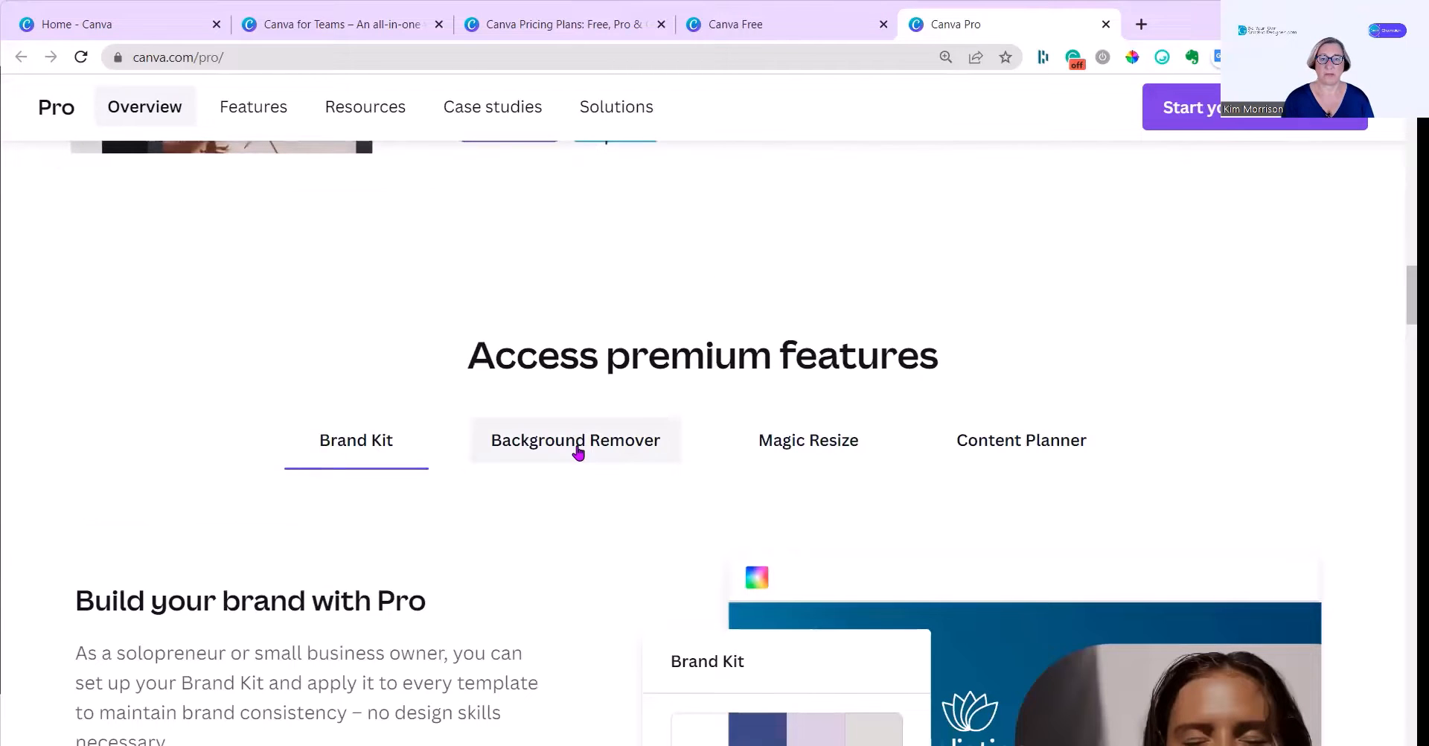
Step: Show the Background Remover feature in the premium features section
left_click(576, 439)
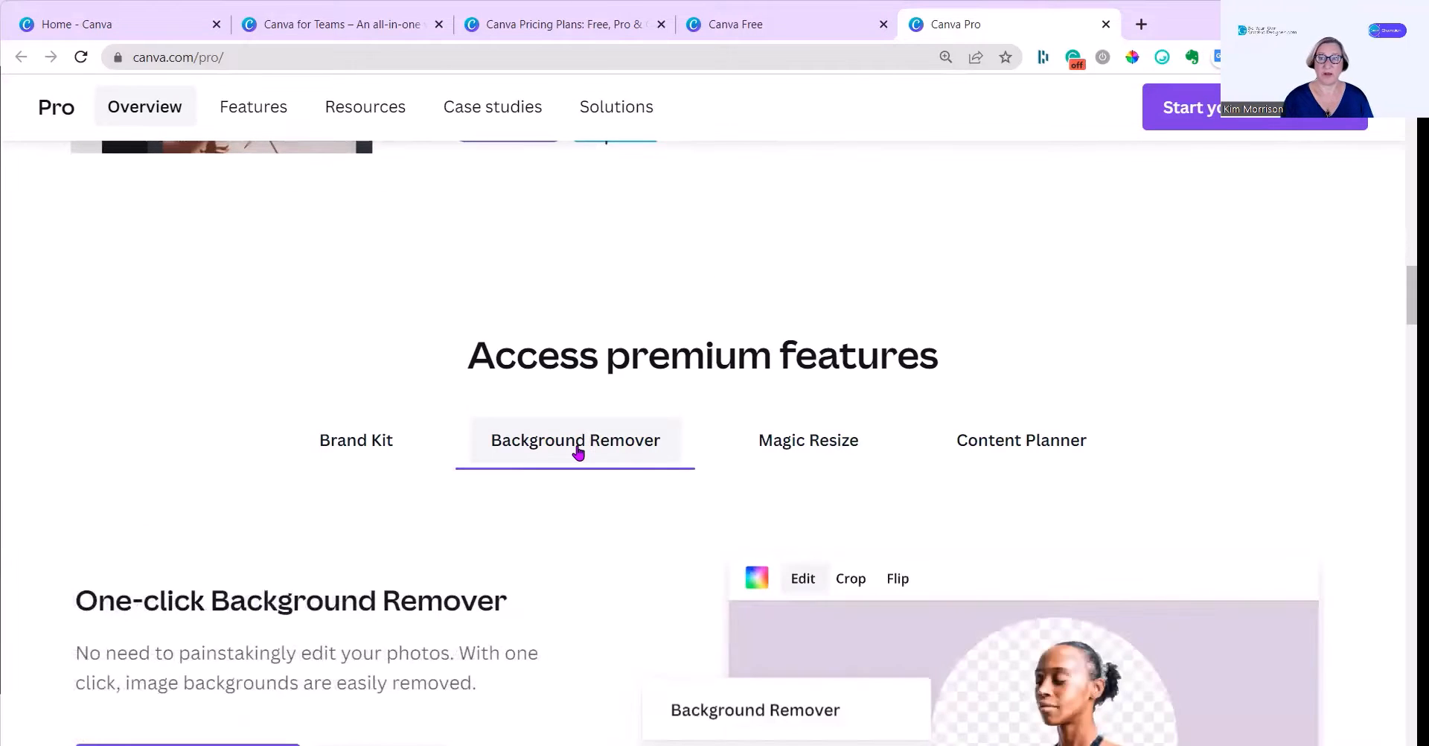
scroll("down", 3)
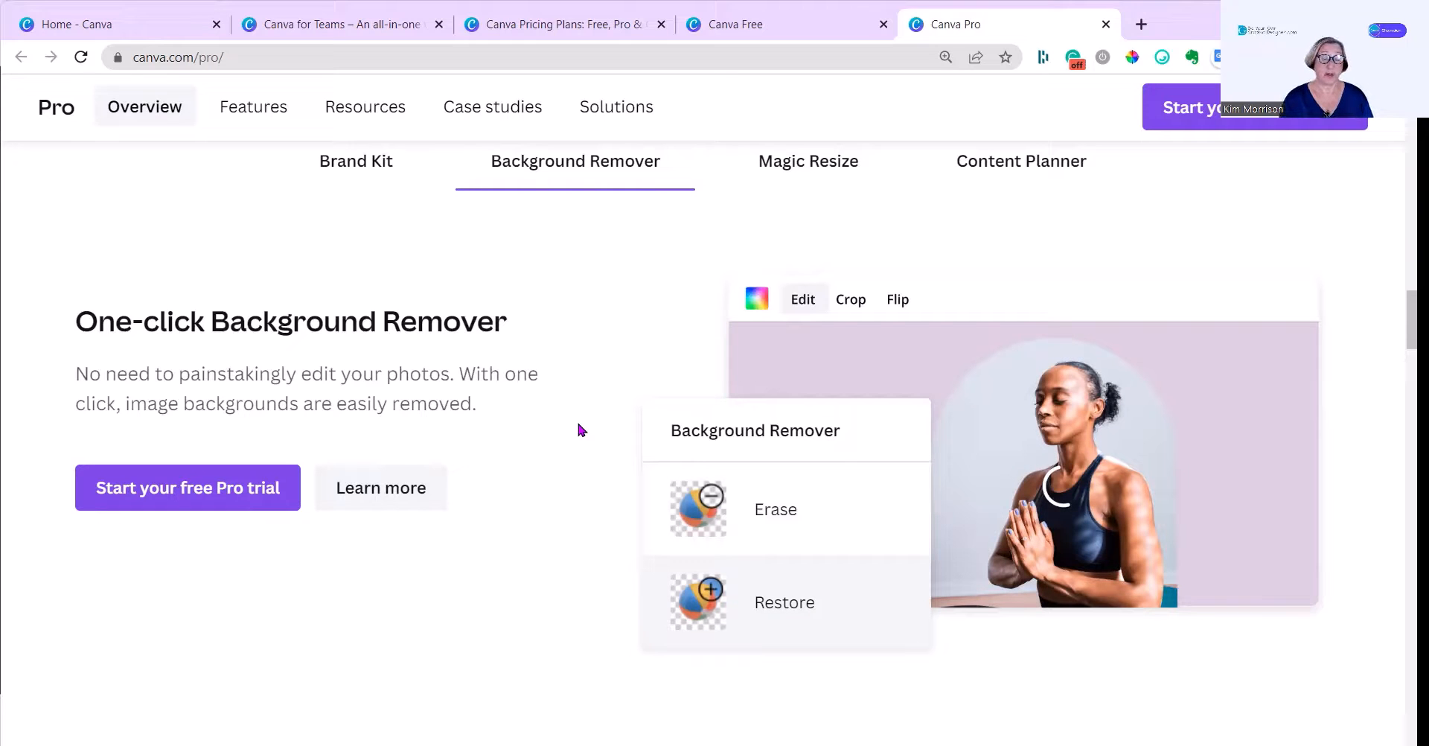
left_click(776, 509)
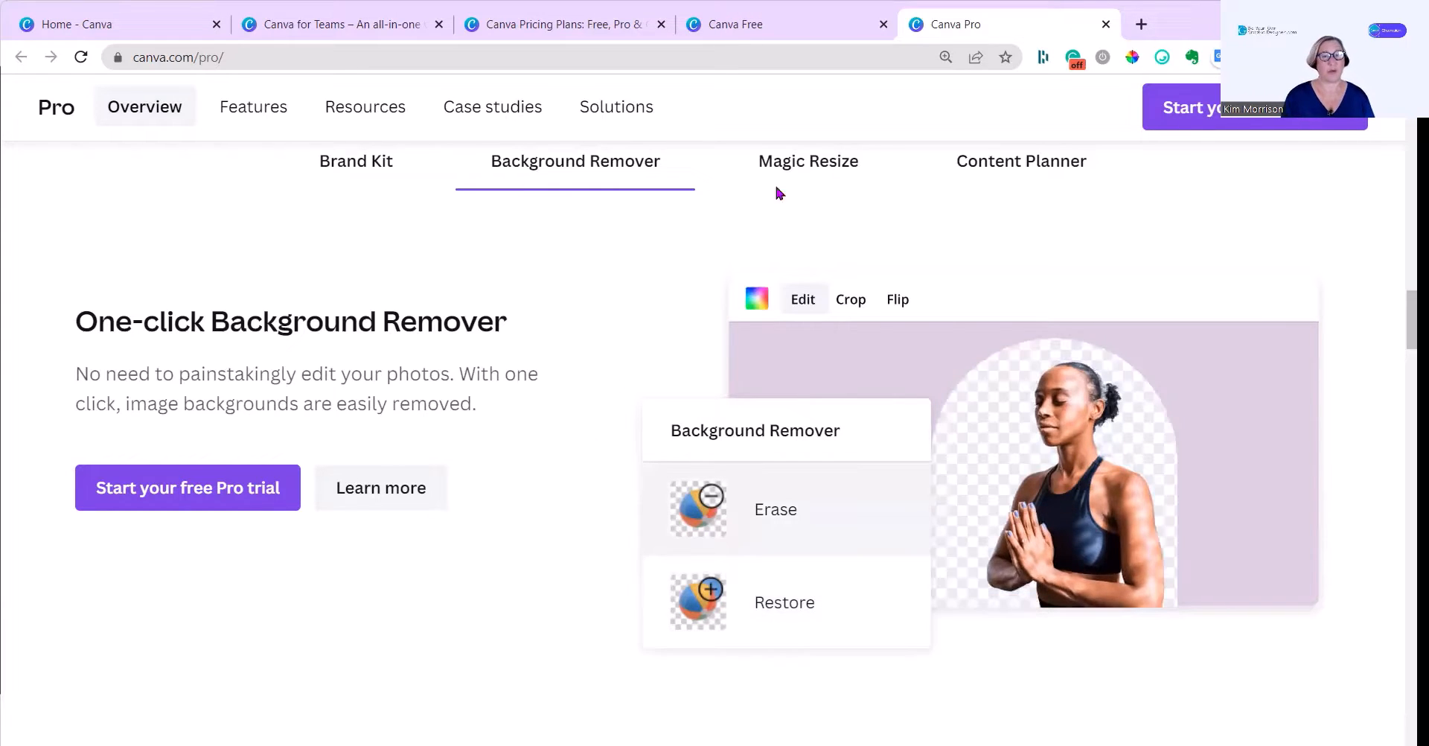
Step: Show Magic Resize and resize the sample design to Instagram Story and Facebook Post
left_click(808, 162)
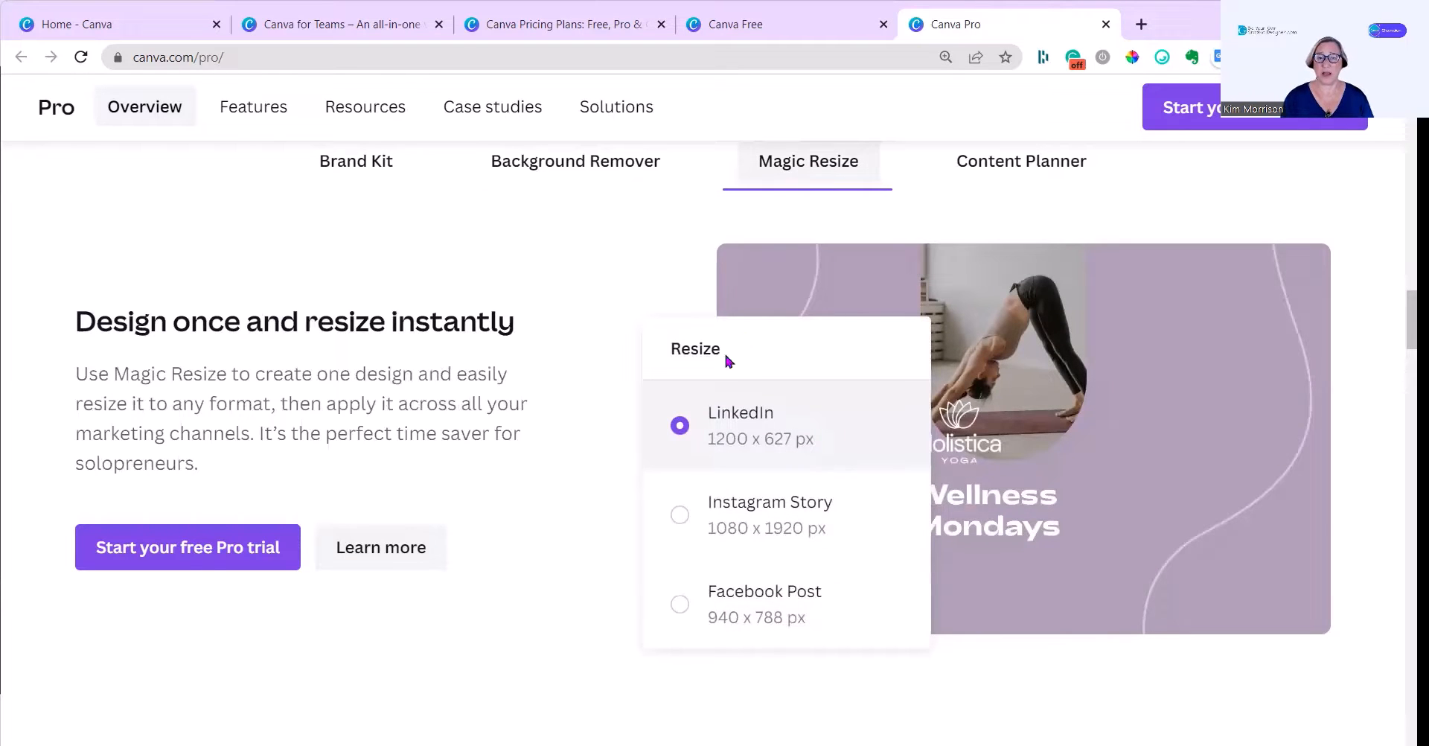
left_click(679, 515)
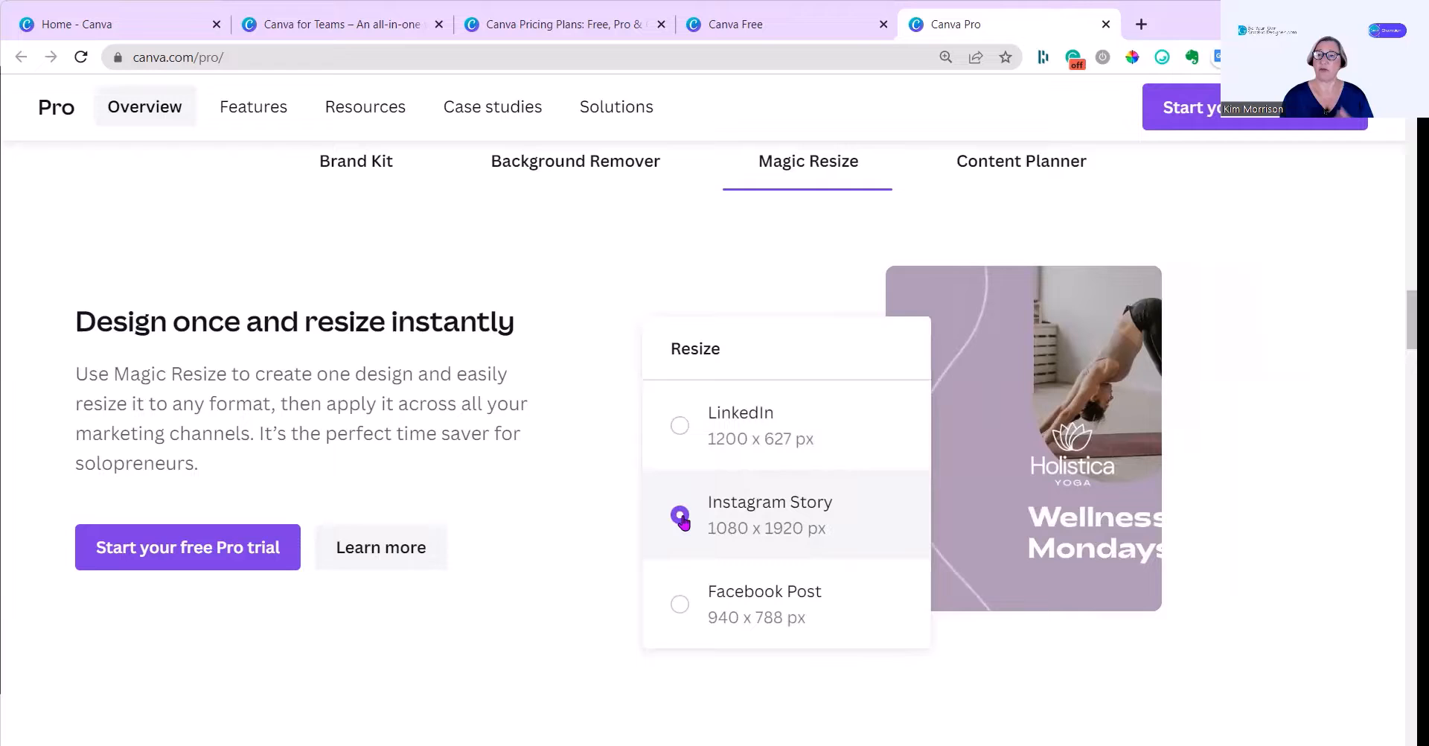
left_click(680, 515)
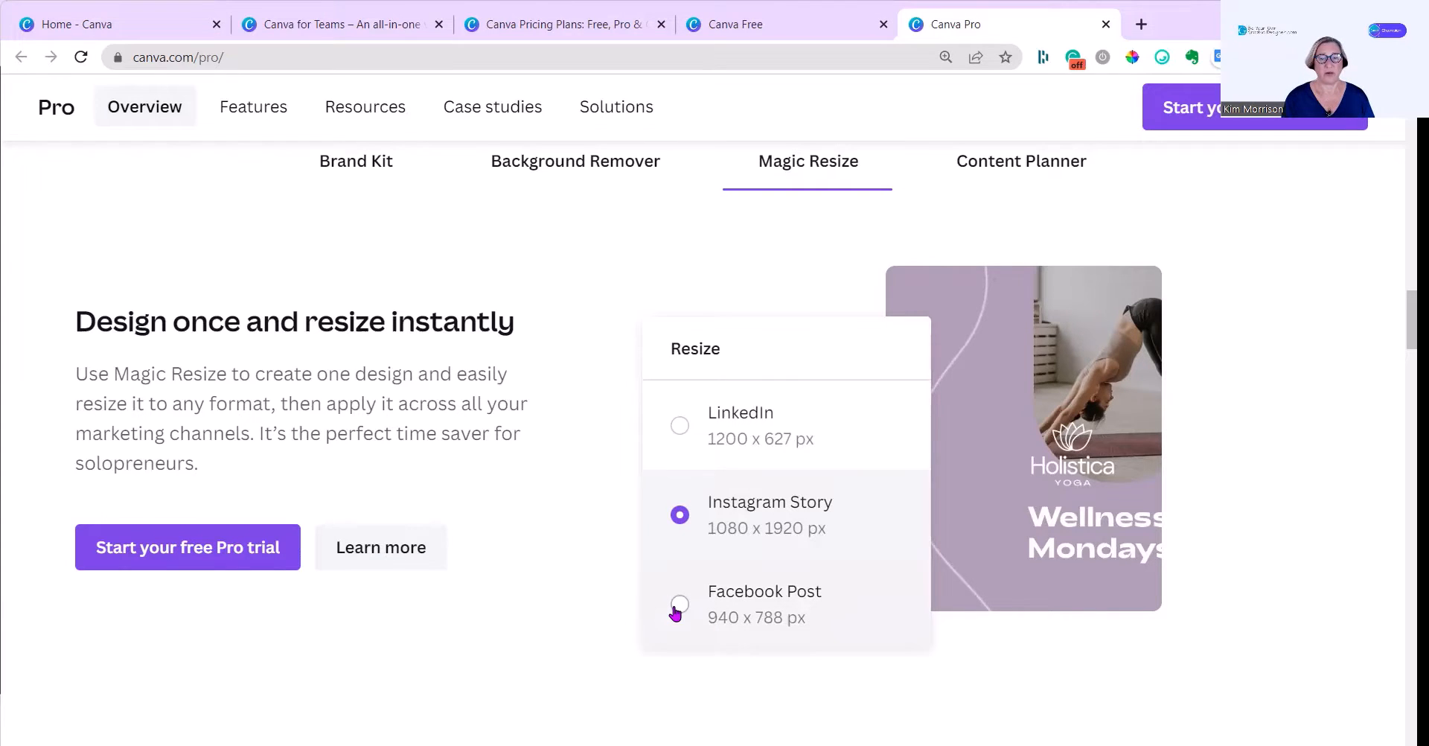
left_click(679, 608)
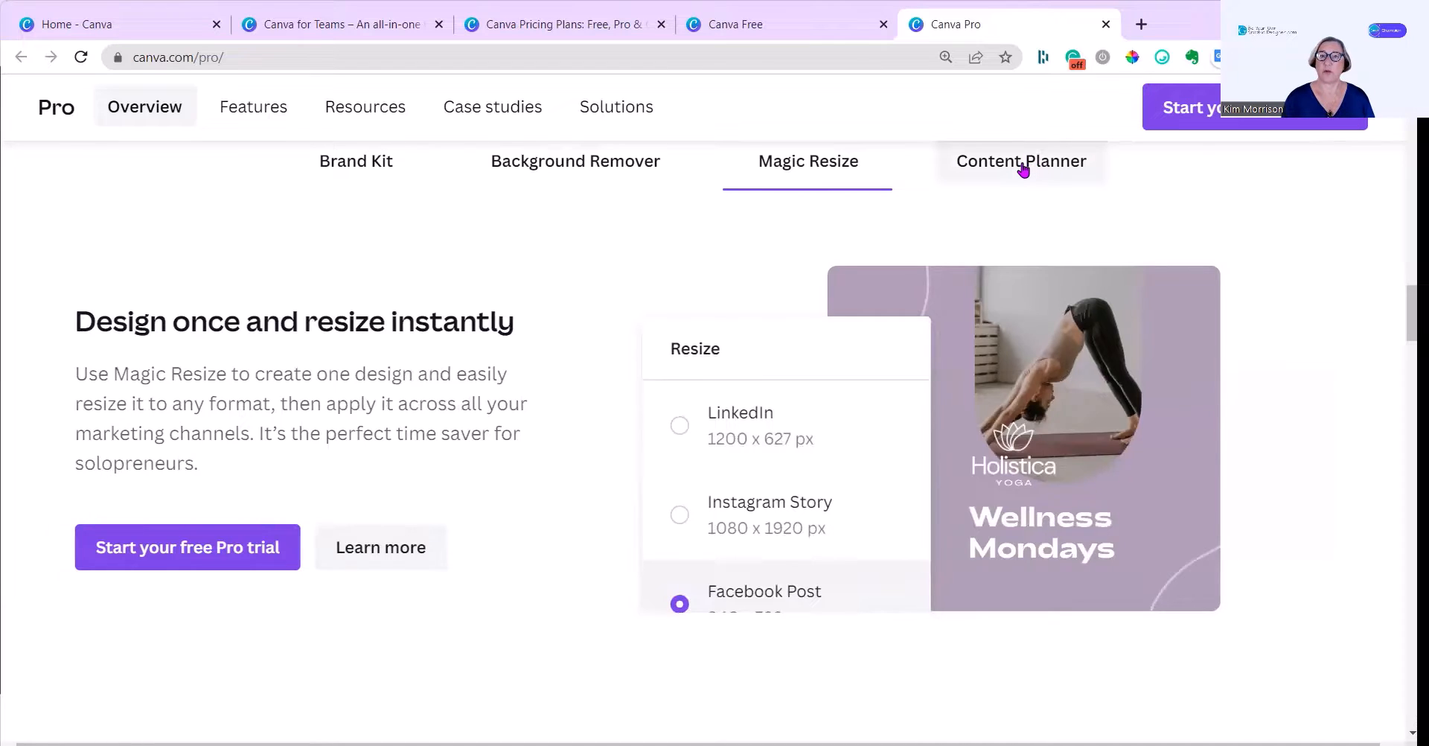
Step: Show the Content Planner feature, then scroll to 'Turn your ideas into reality'
left_click(1020, 161)
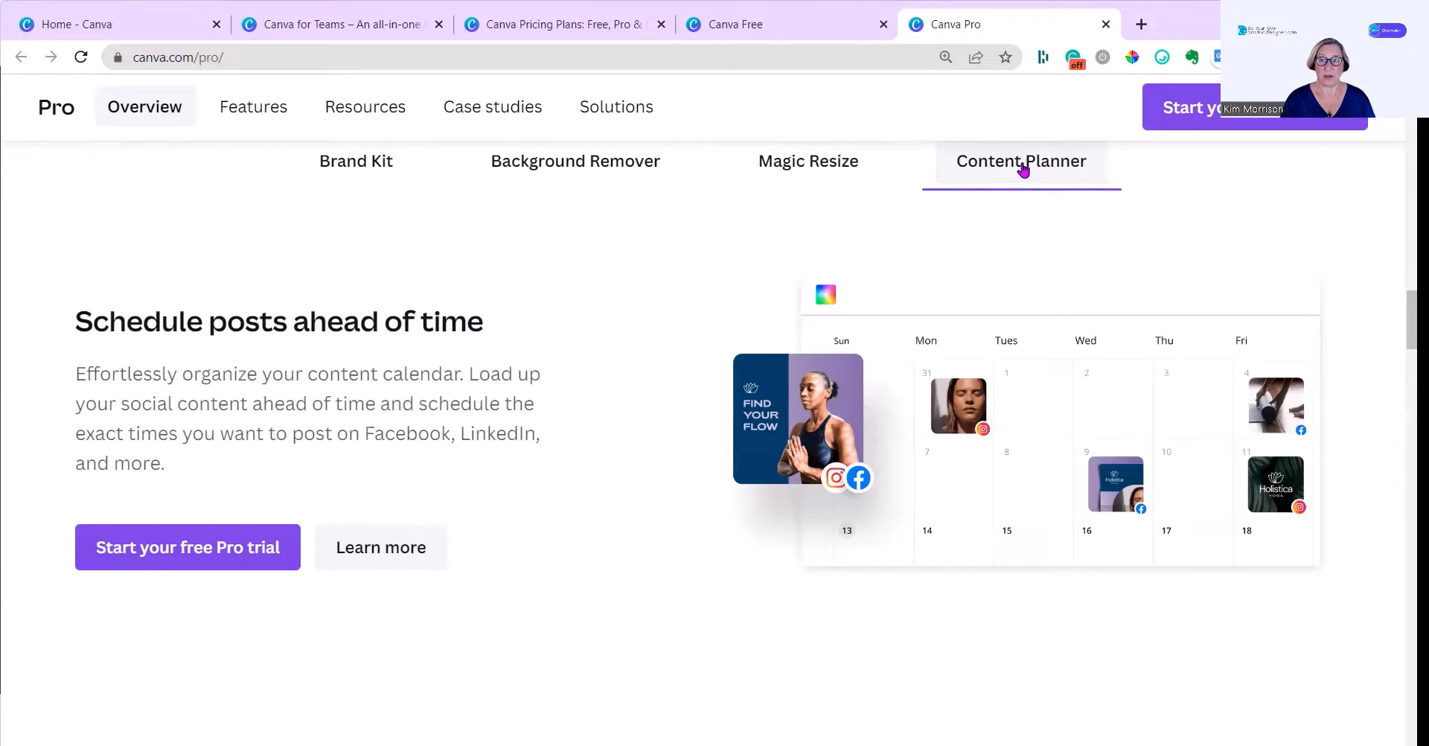
mouse_move(602, 460)
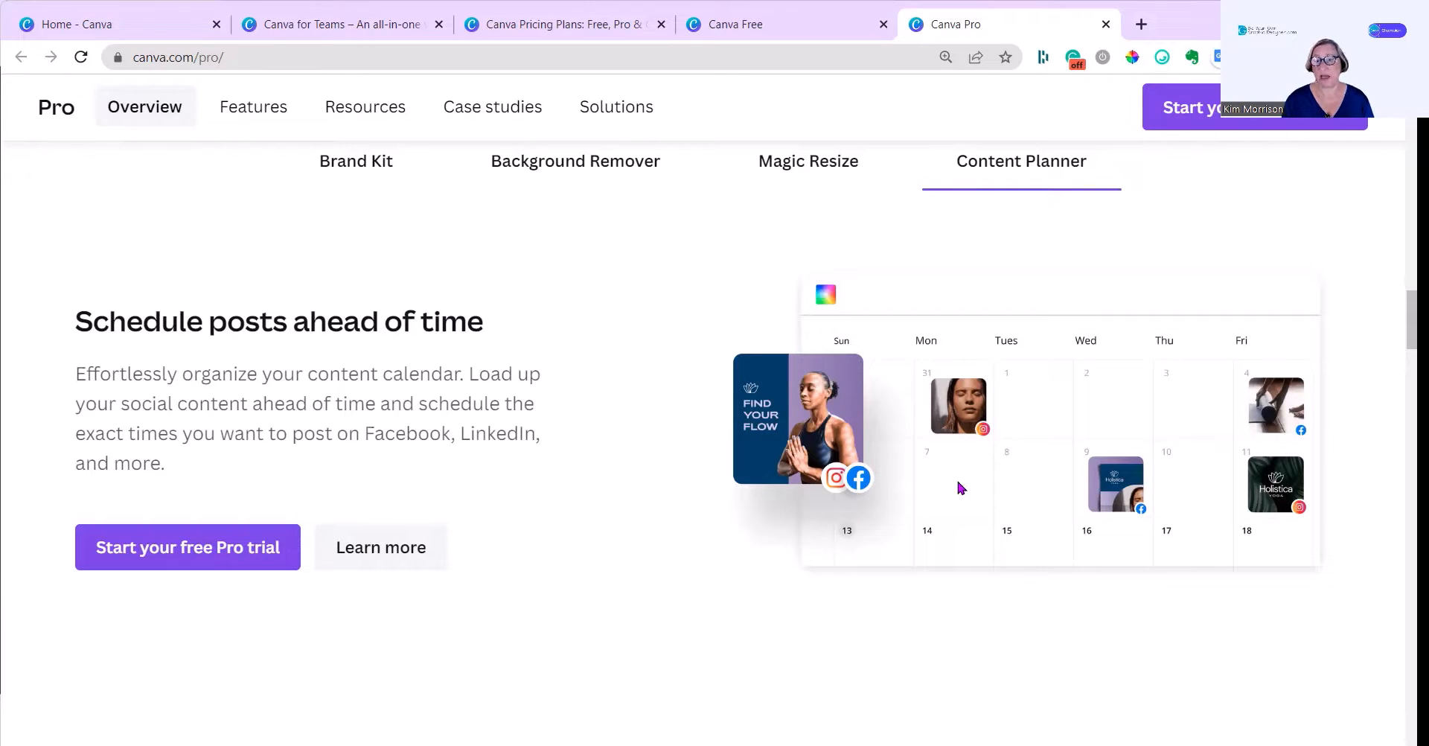
mouse_move(938, 489)
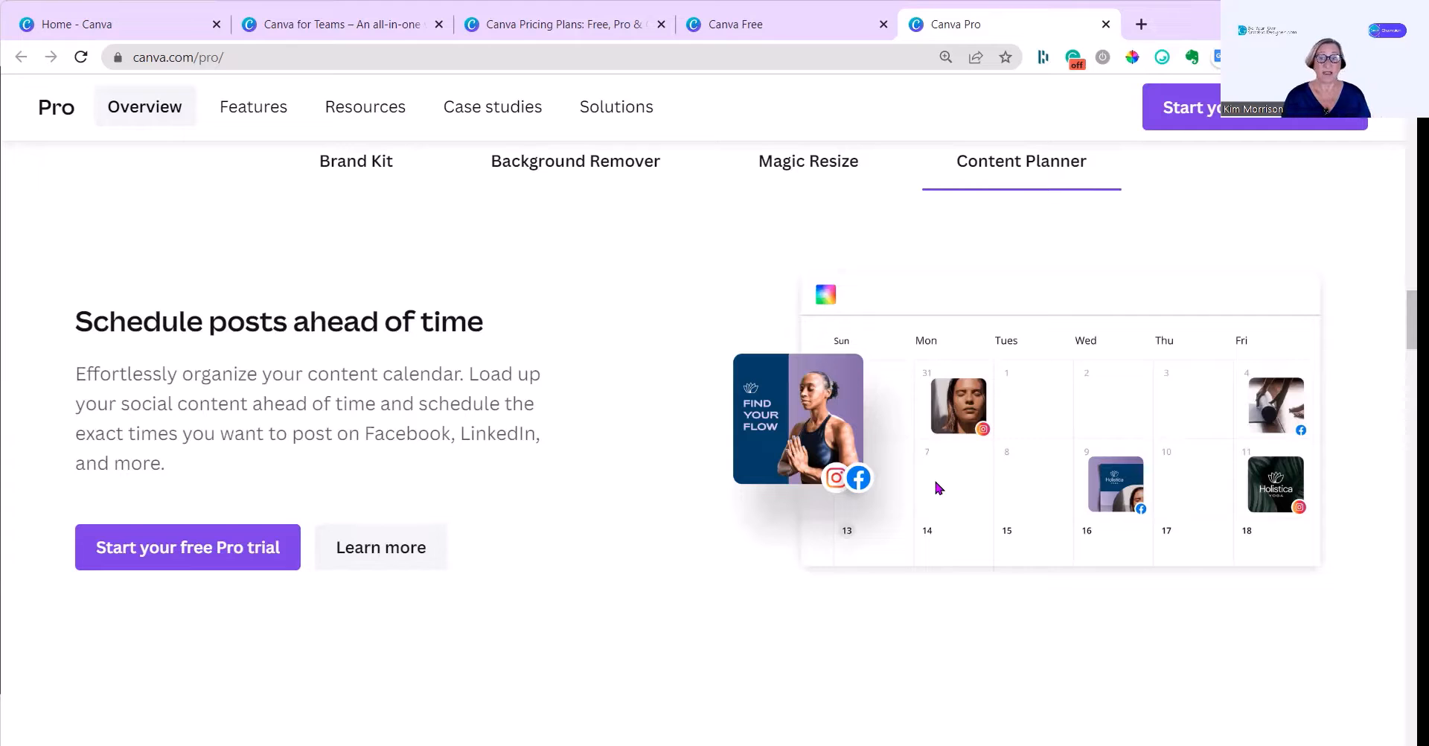
scroll("down", 3)
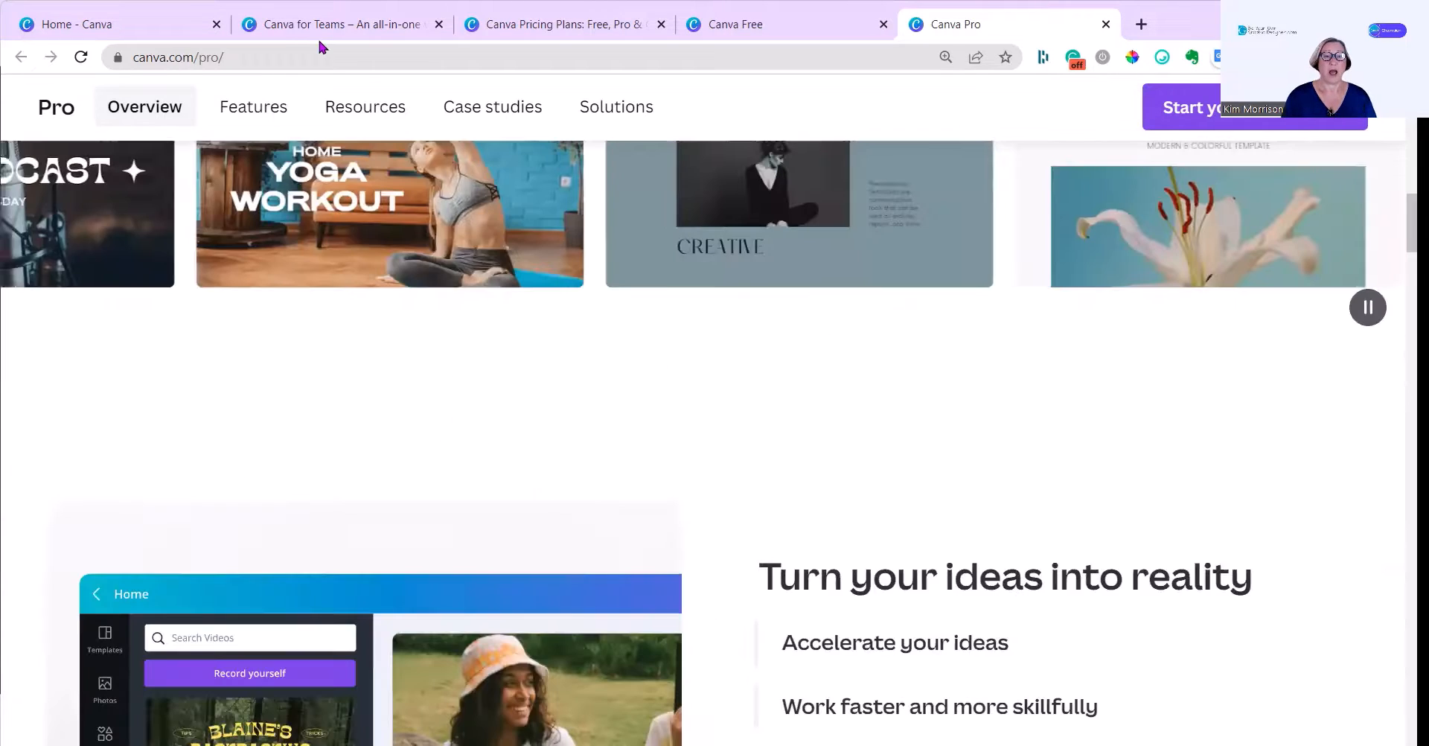
Step: Open the Canva for Teams page, type 'Optimize Business Pote', and scroll past team sizes
left_click(342, 24)
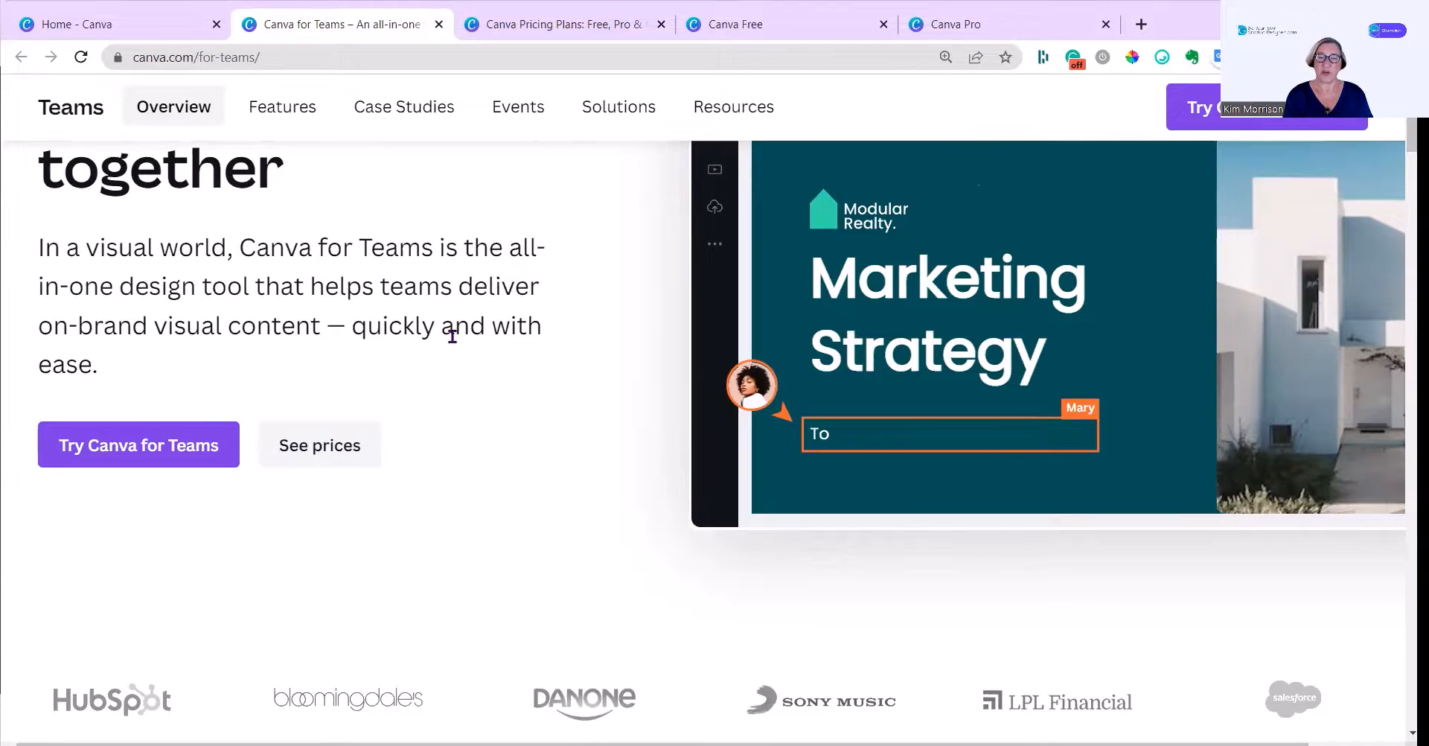
type("Optimize Business Potential")
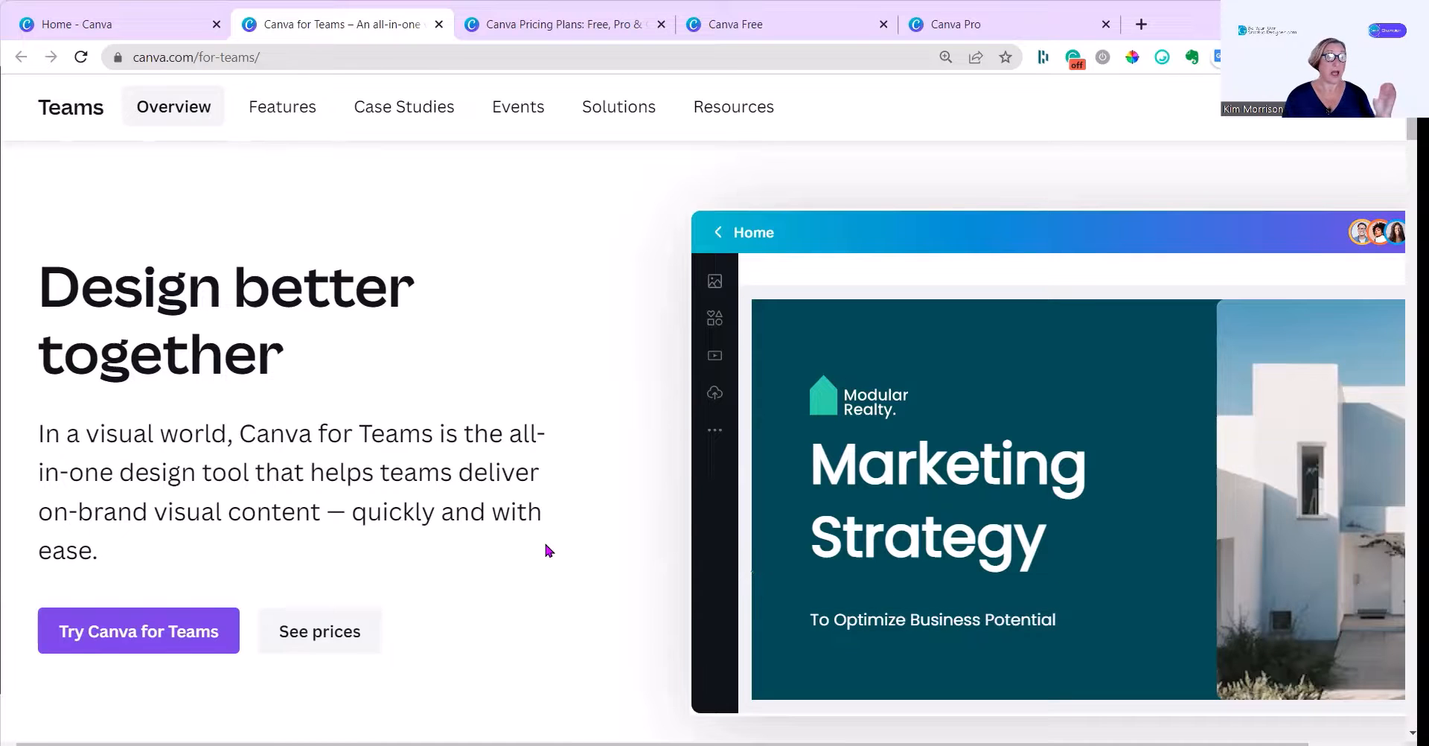
scroll("down", 3)
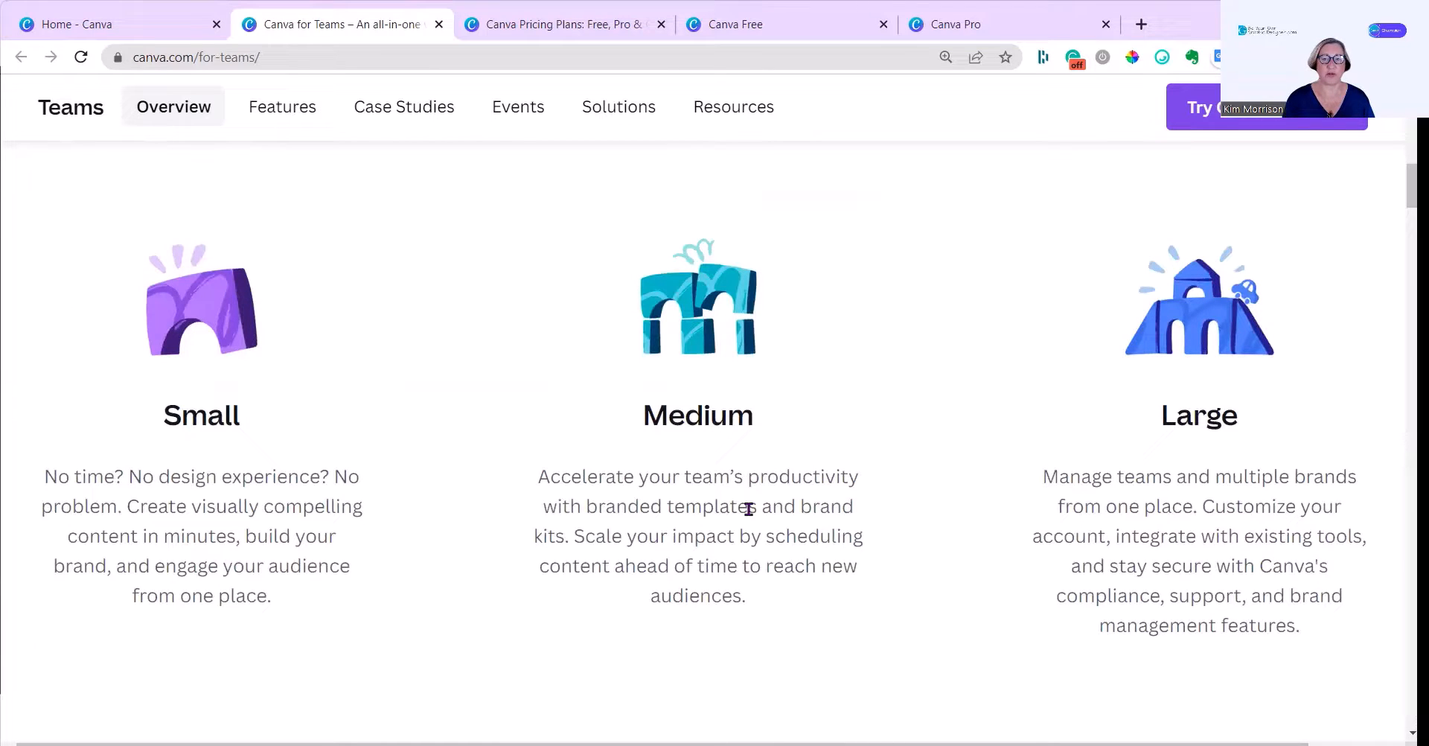
scroll("down", 3)
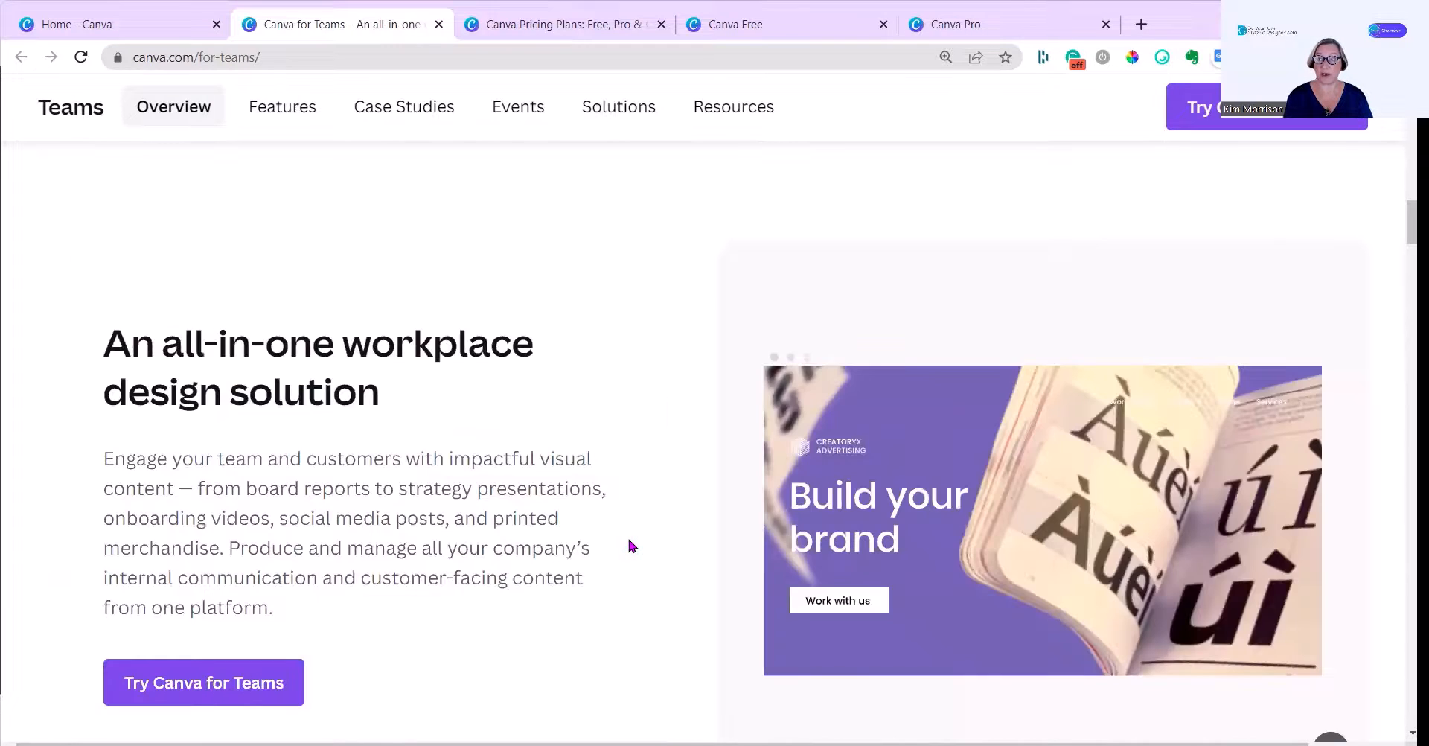
Step: Switch to the Canva Pricing Plans page and scroll to the Free, Pro and Teams comparison
left_click(561, 24)
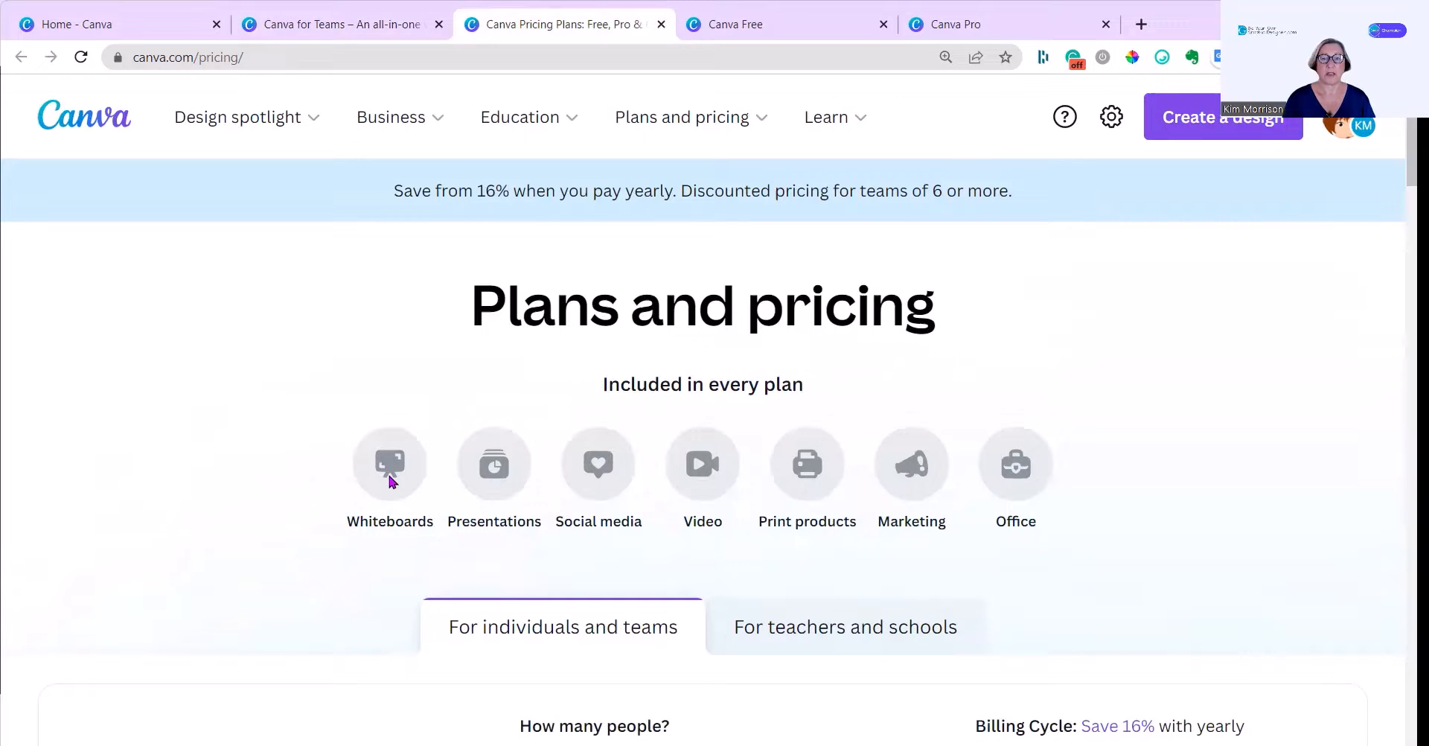
mouse_move(638, 461)
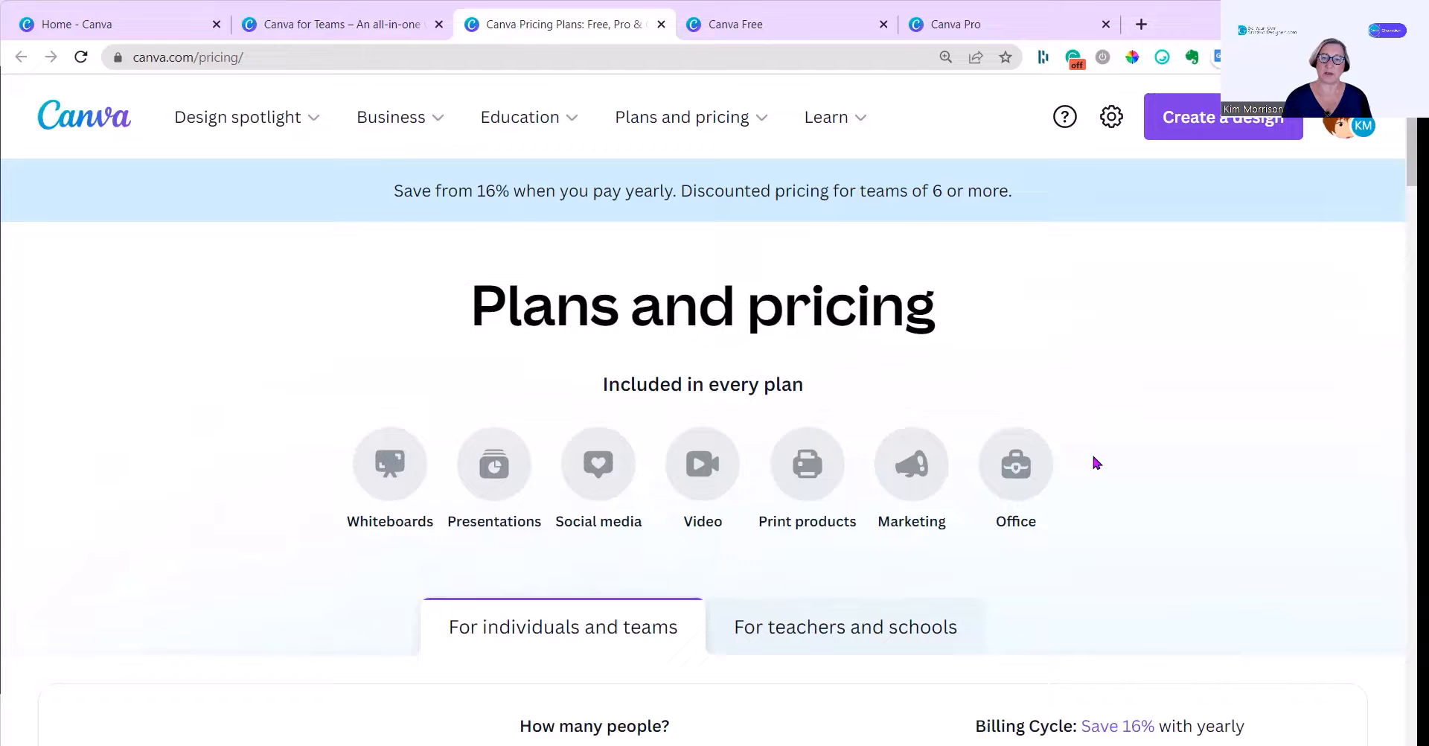
mouse_move(795, 394)
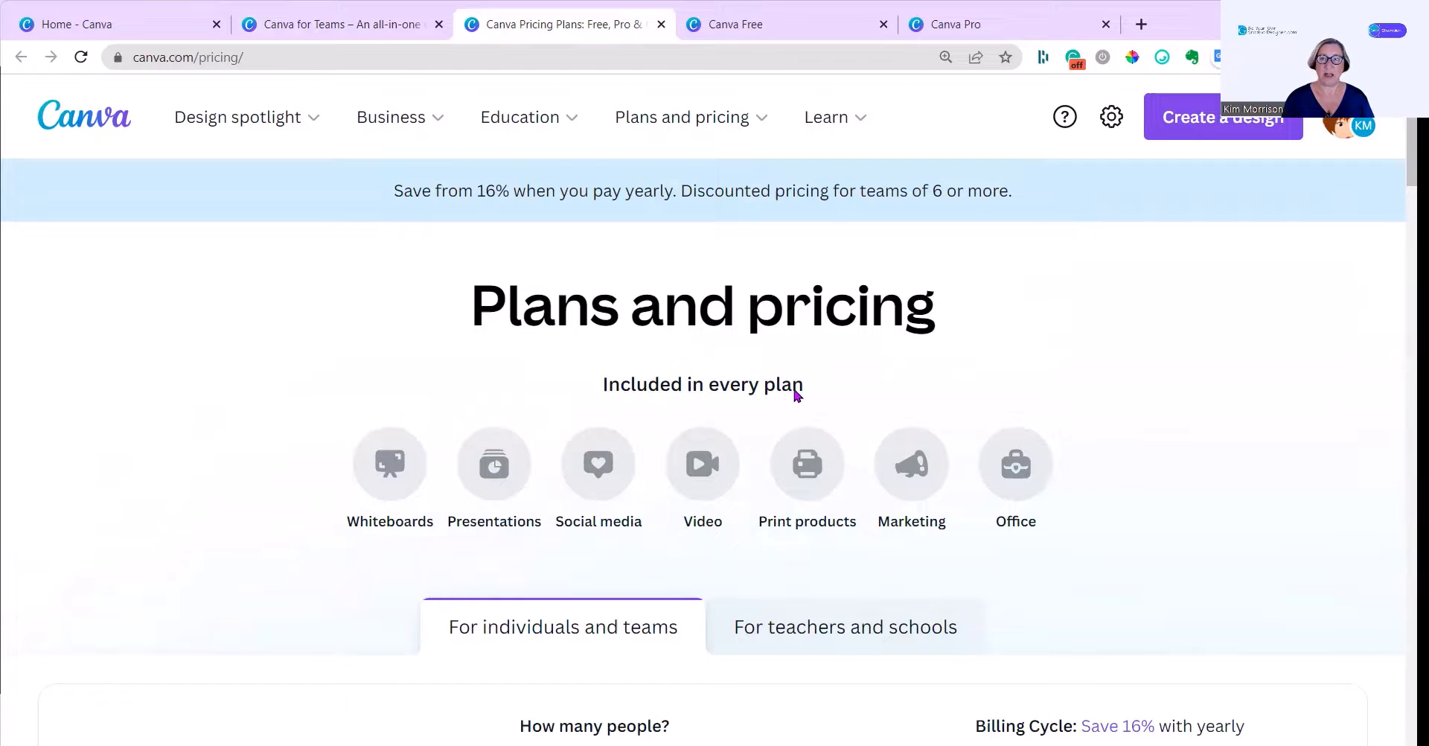
scroll("down", 3)
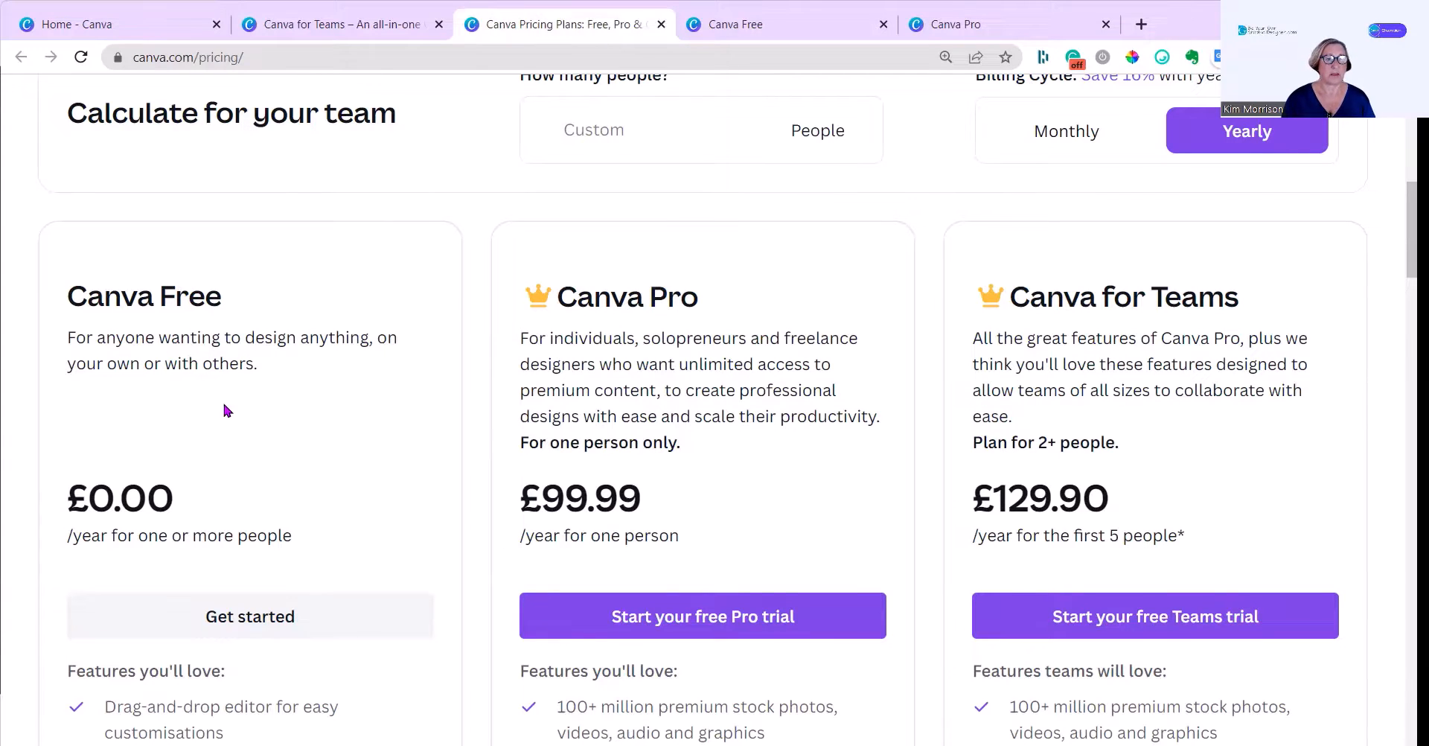
scroll("down", 3)
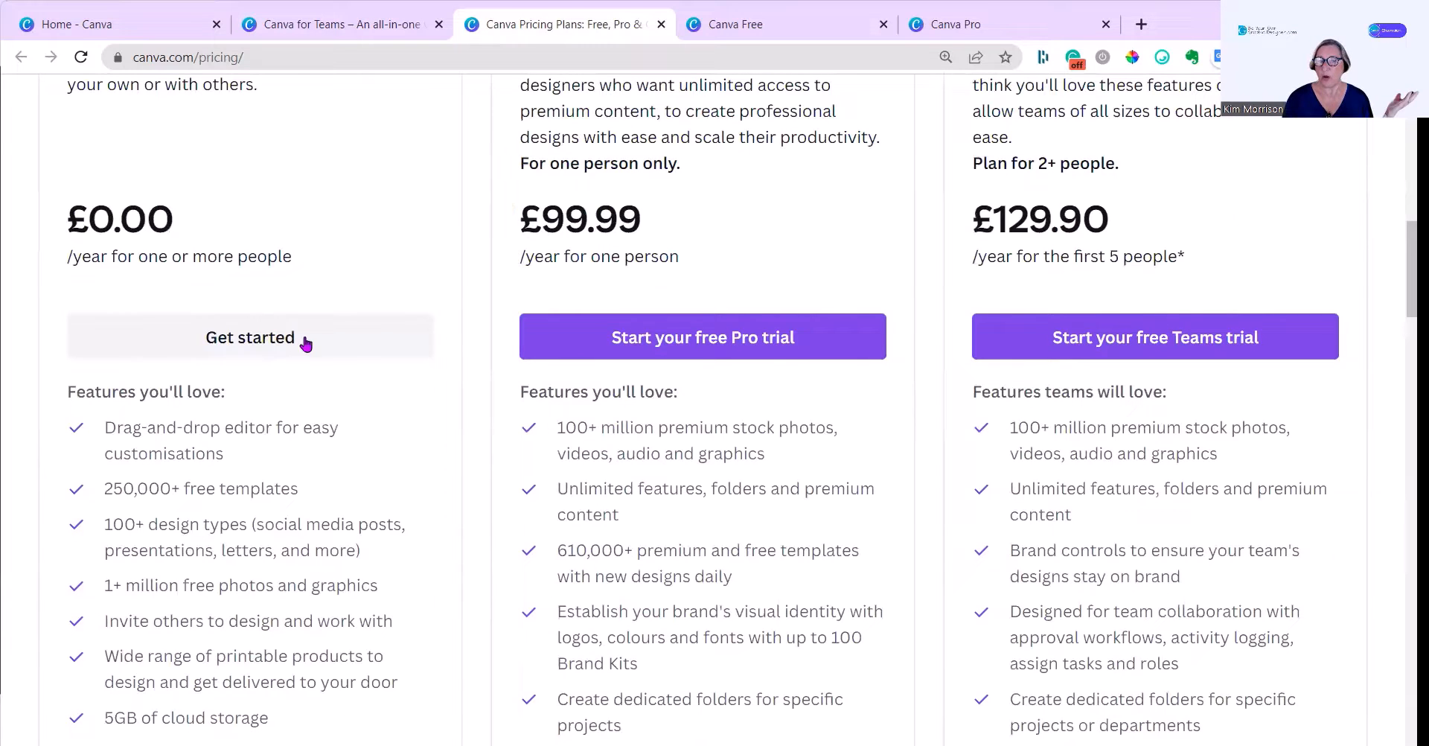
scroll("down", 3)
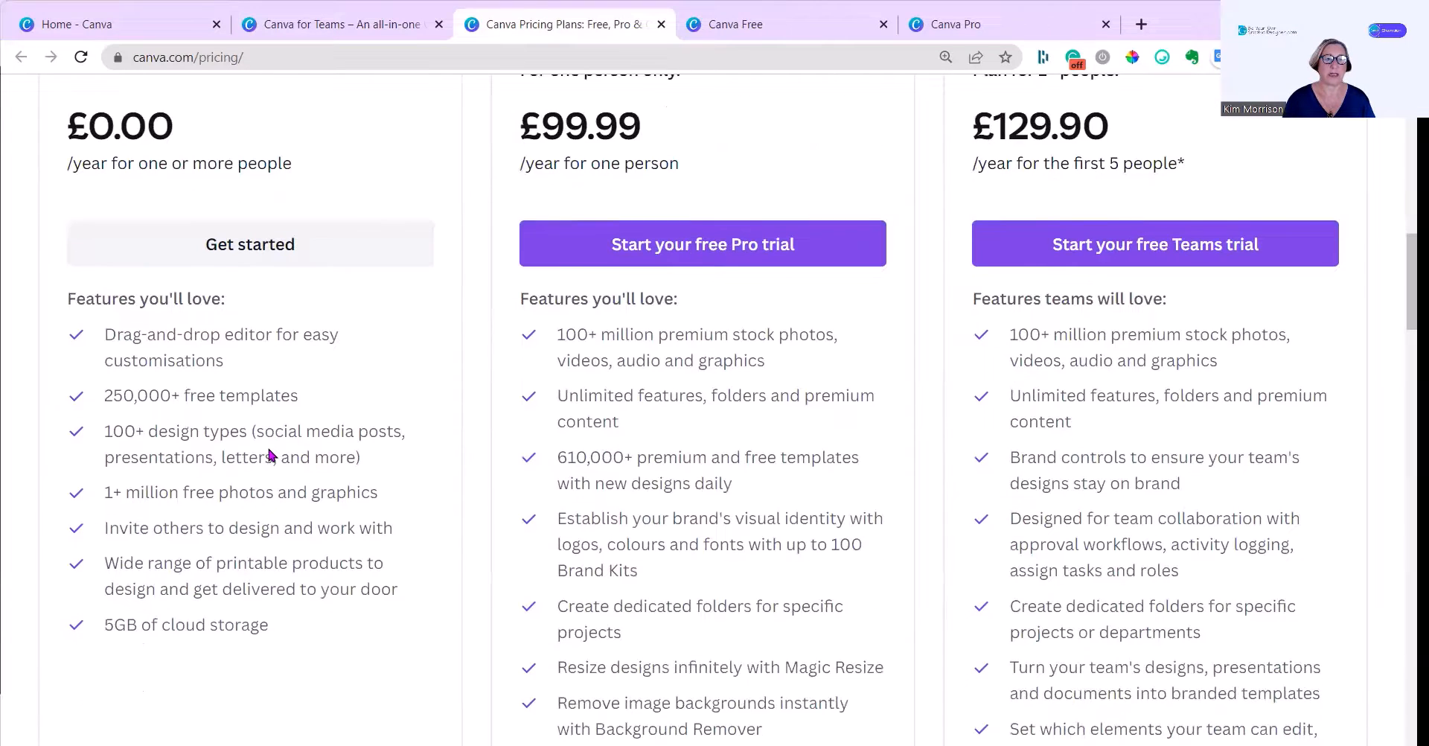
scroll("down", 3)
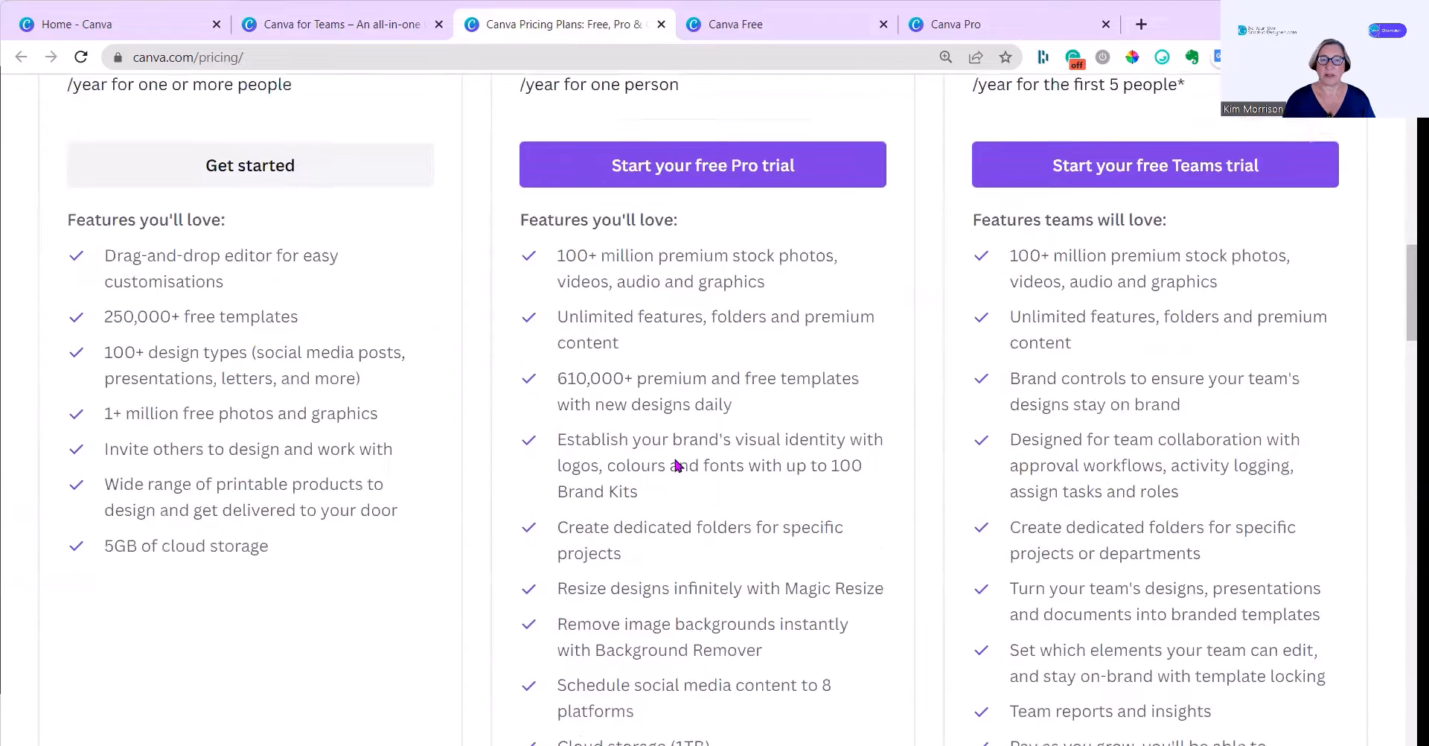
scroll("up", 3)
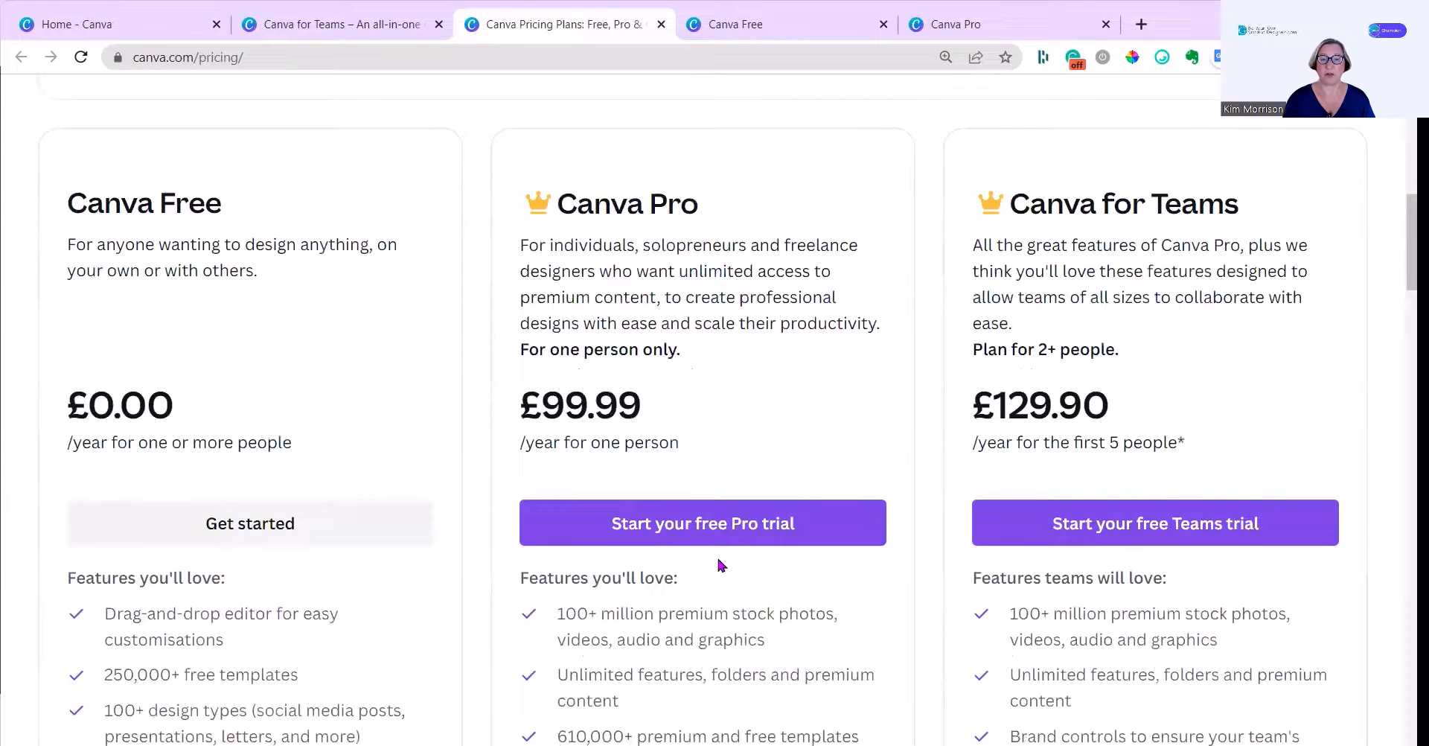
scroll("down", 3)
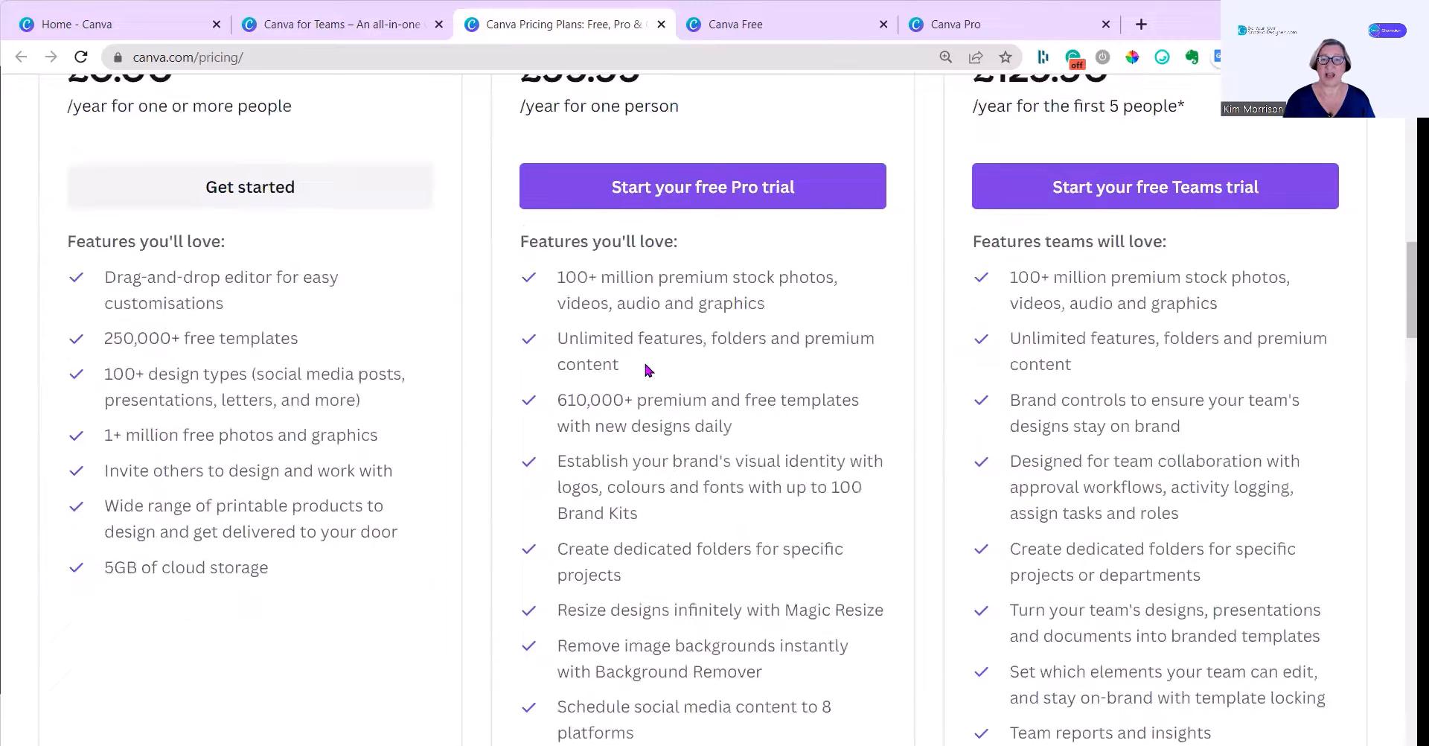
scroll("down", 3)
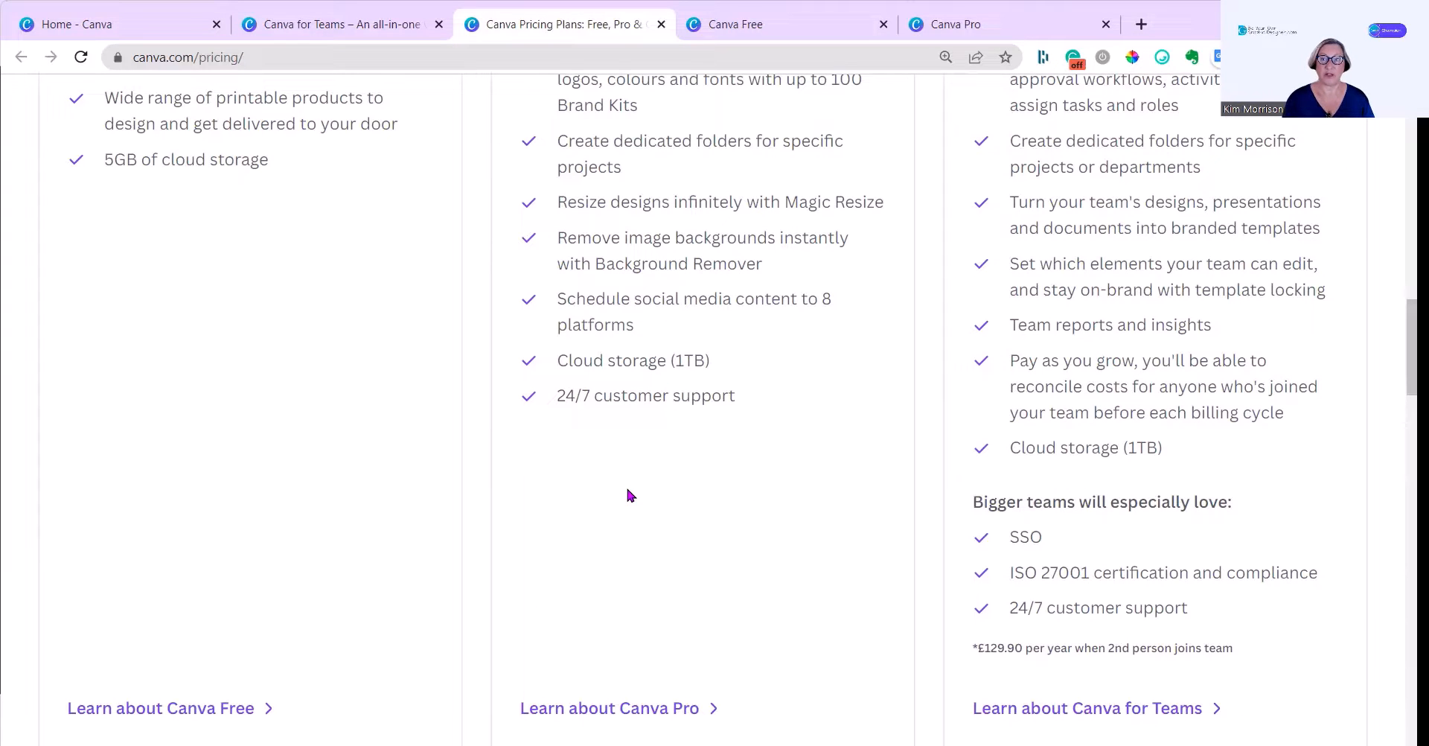
scroll("up", 3)
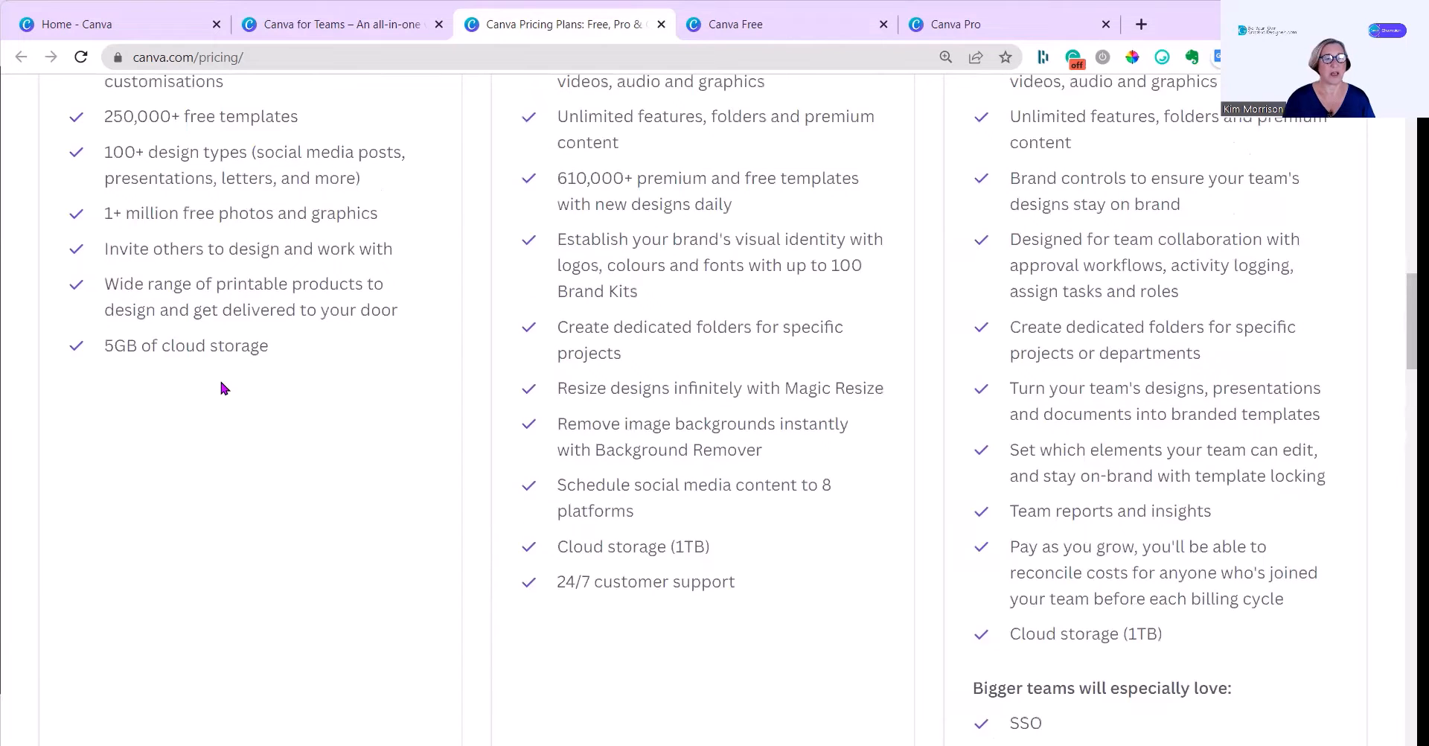
mouse_move(647, 429)
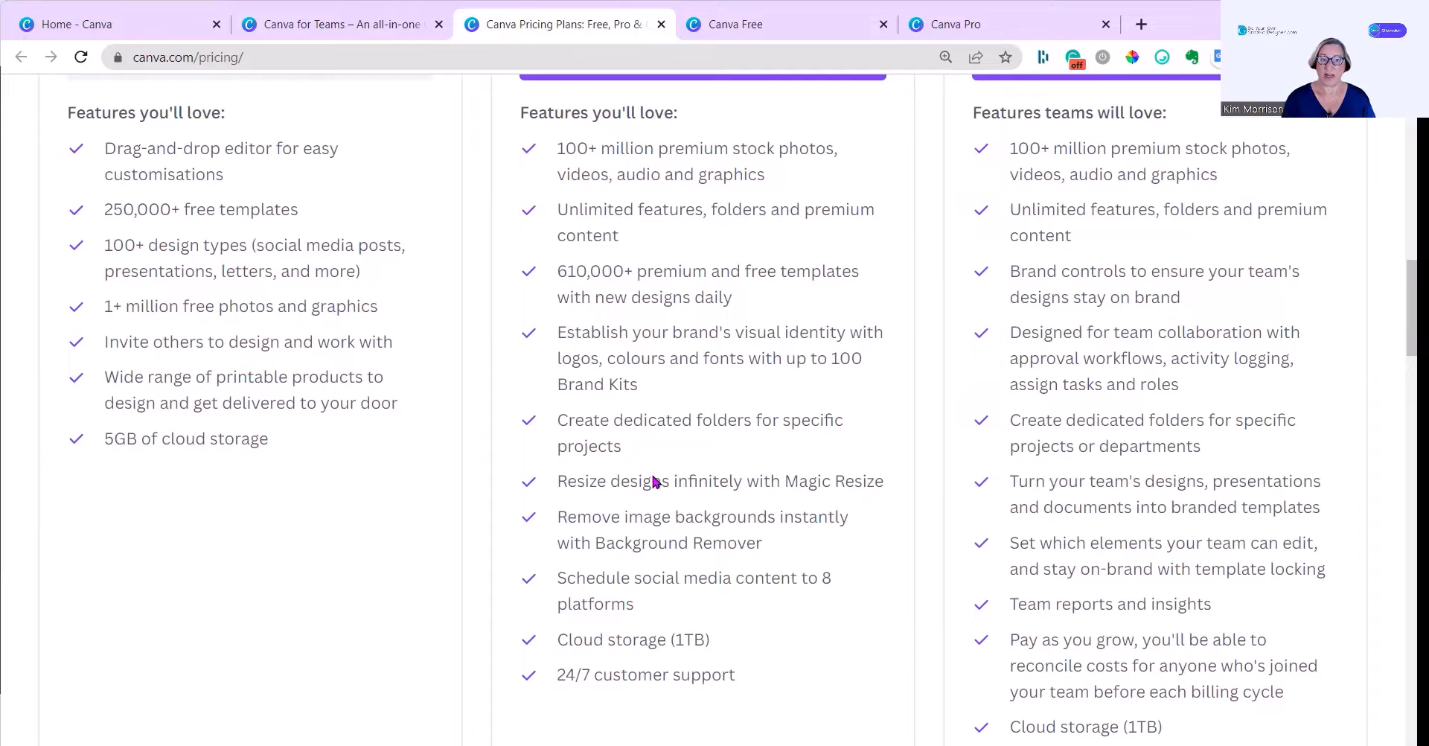
mouse_move(772, 431)
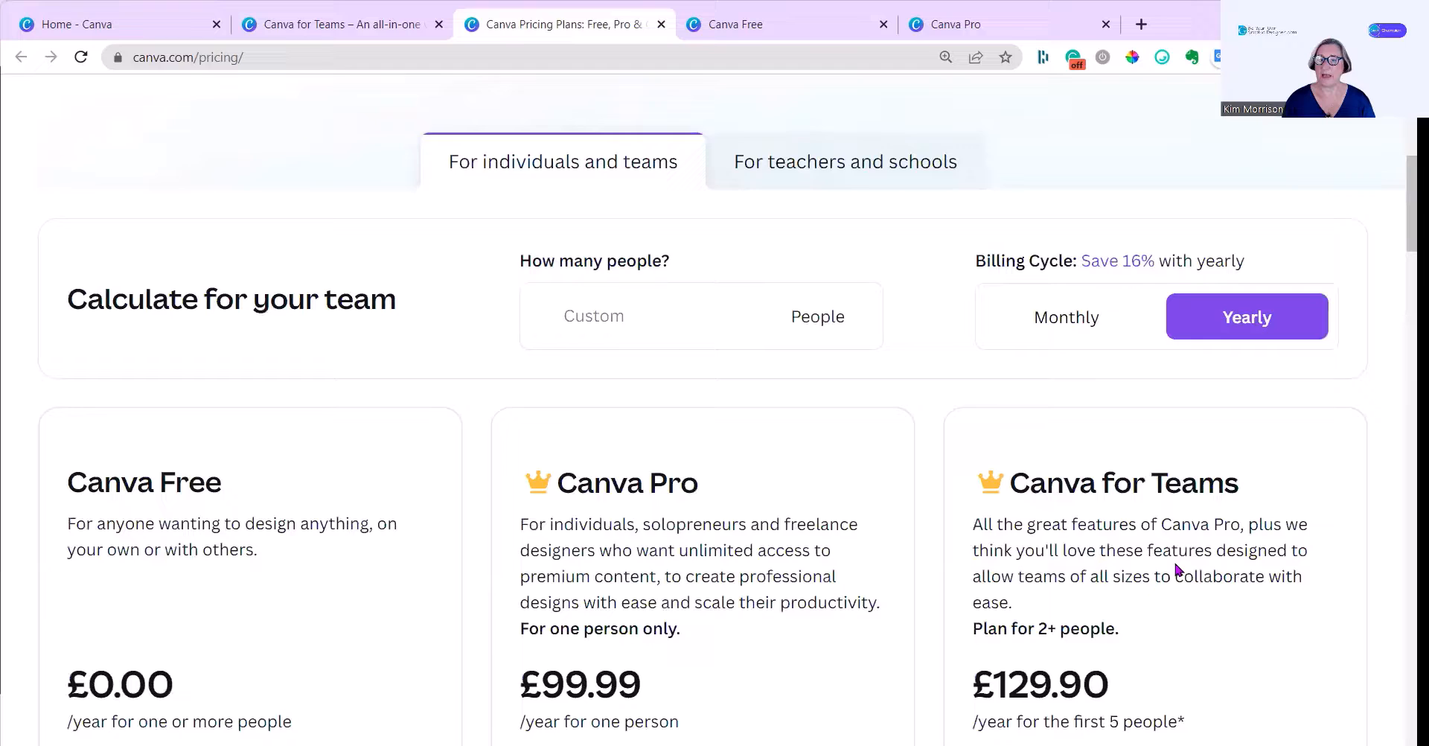
scroll("down", 3)
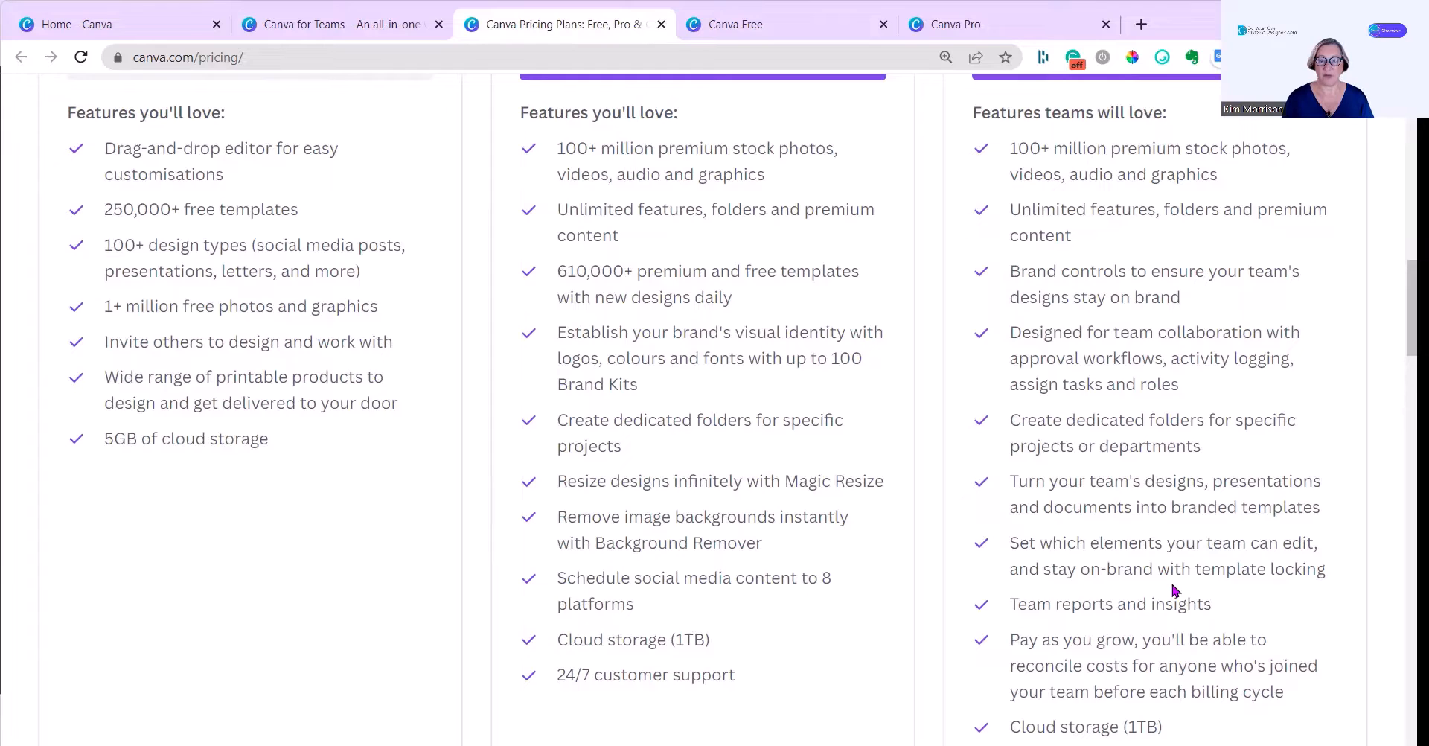
scroll("down", 3)
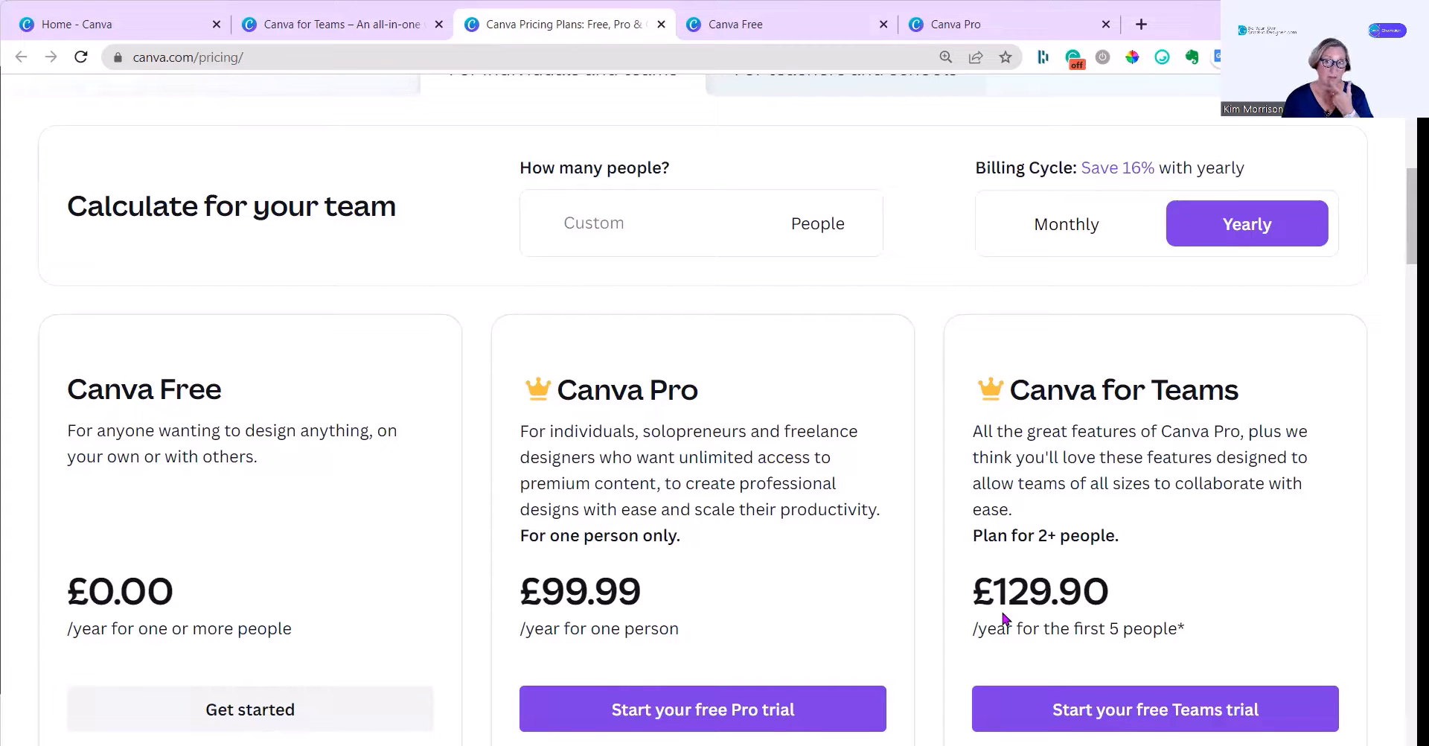
Step: Switch the pricing page to monthly billing, showing Pro £10.99 and Teams £12.99
left_click(1064, 223)
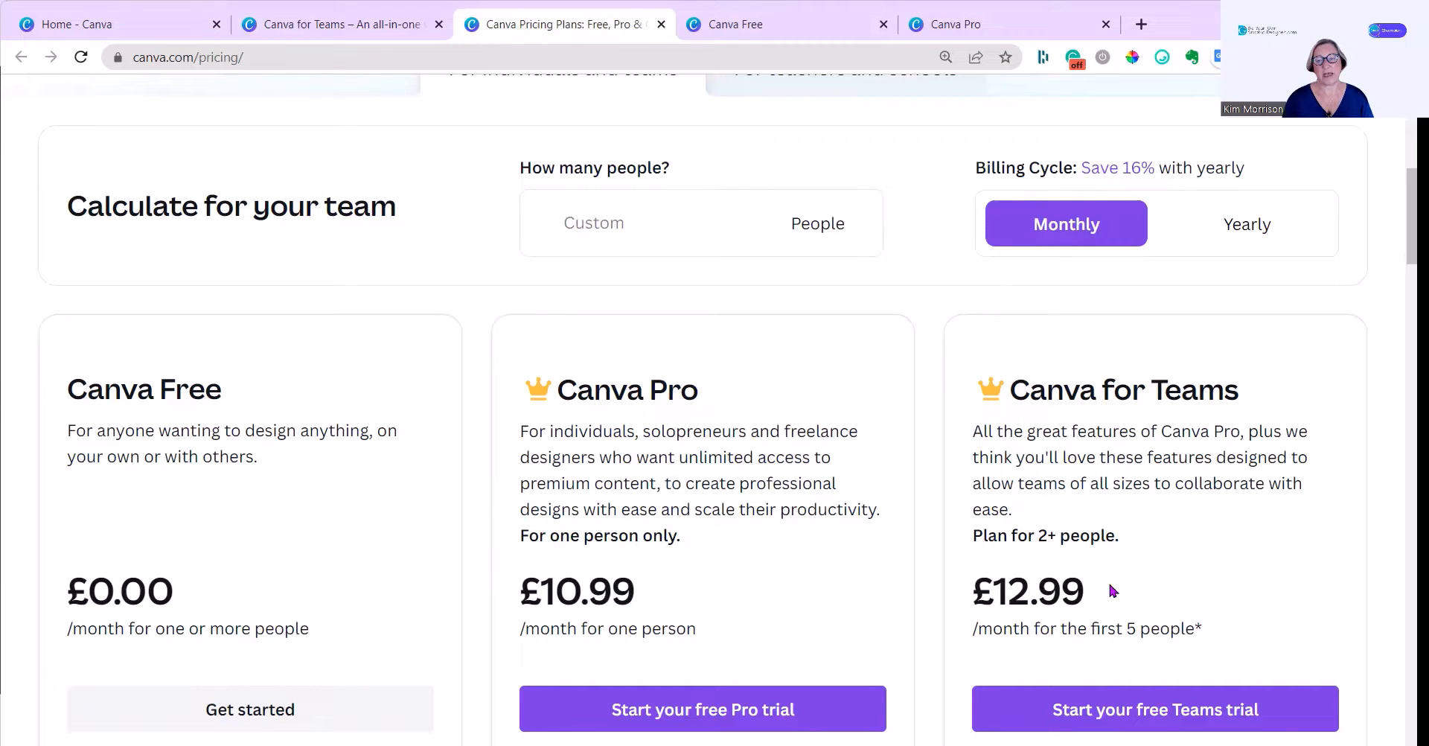
mouse_move(429, 528)
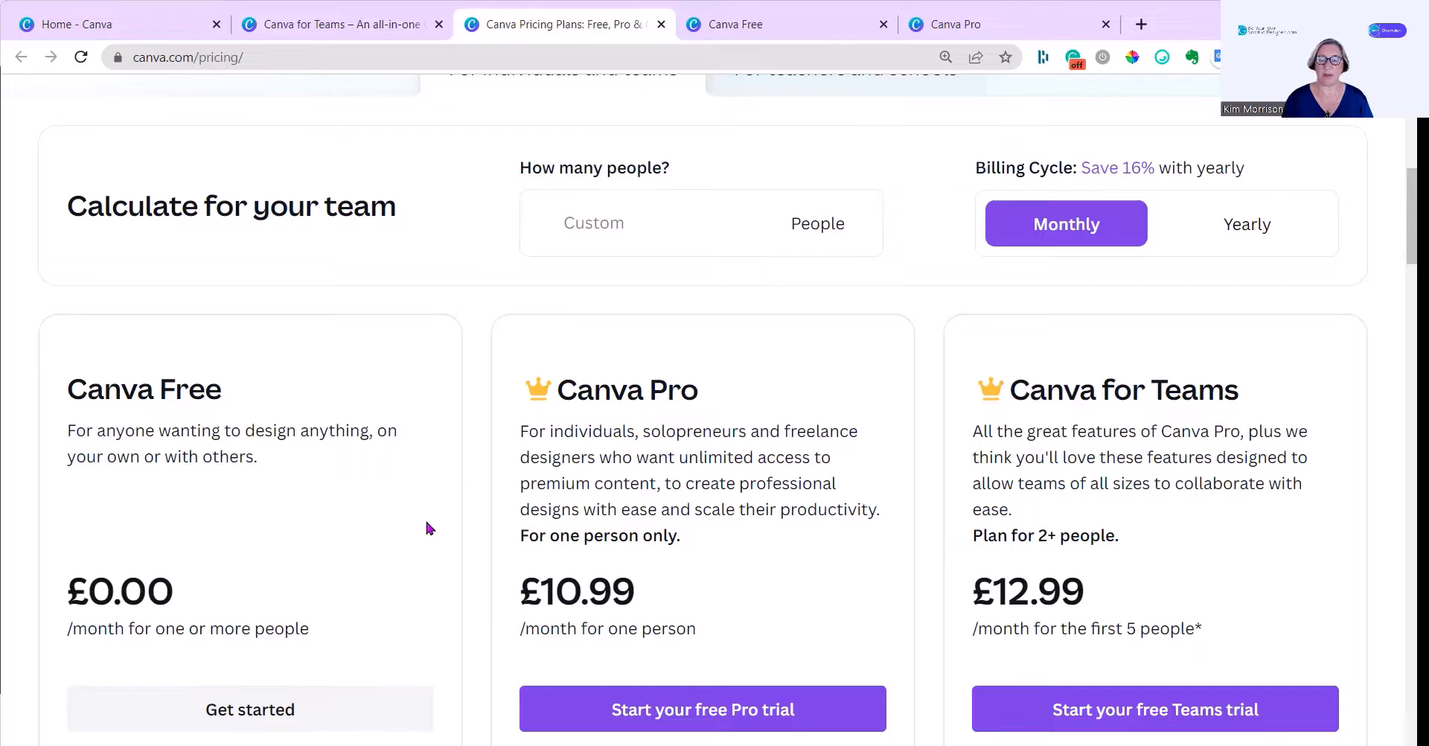
mouse_move(752, 545)
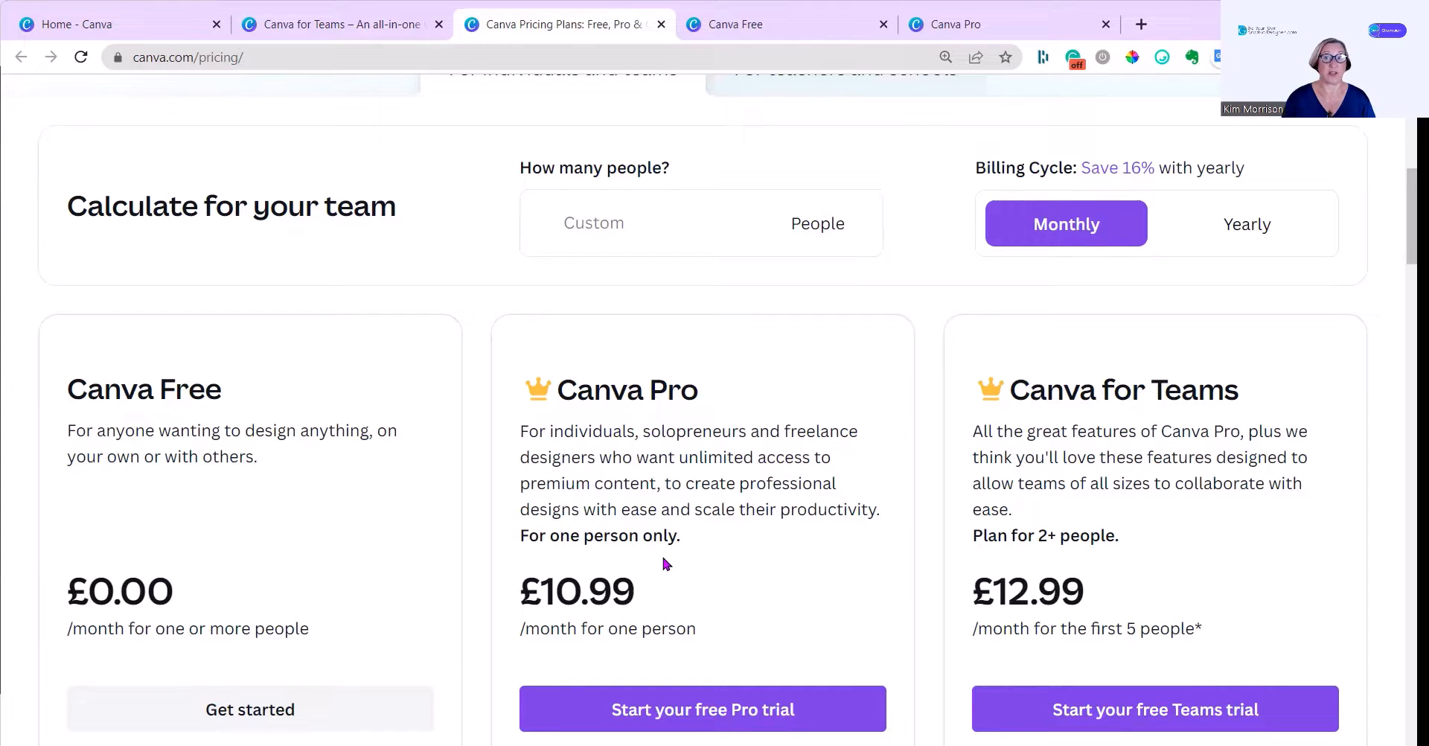
mouse_move(893, 556)
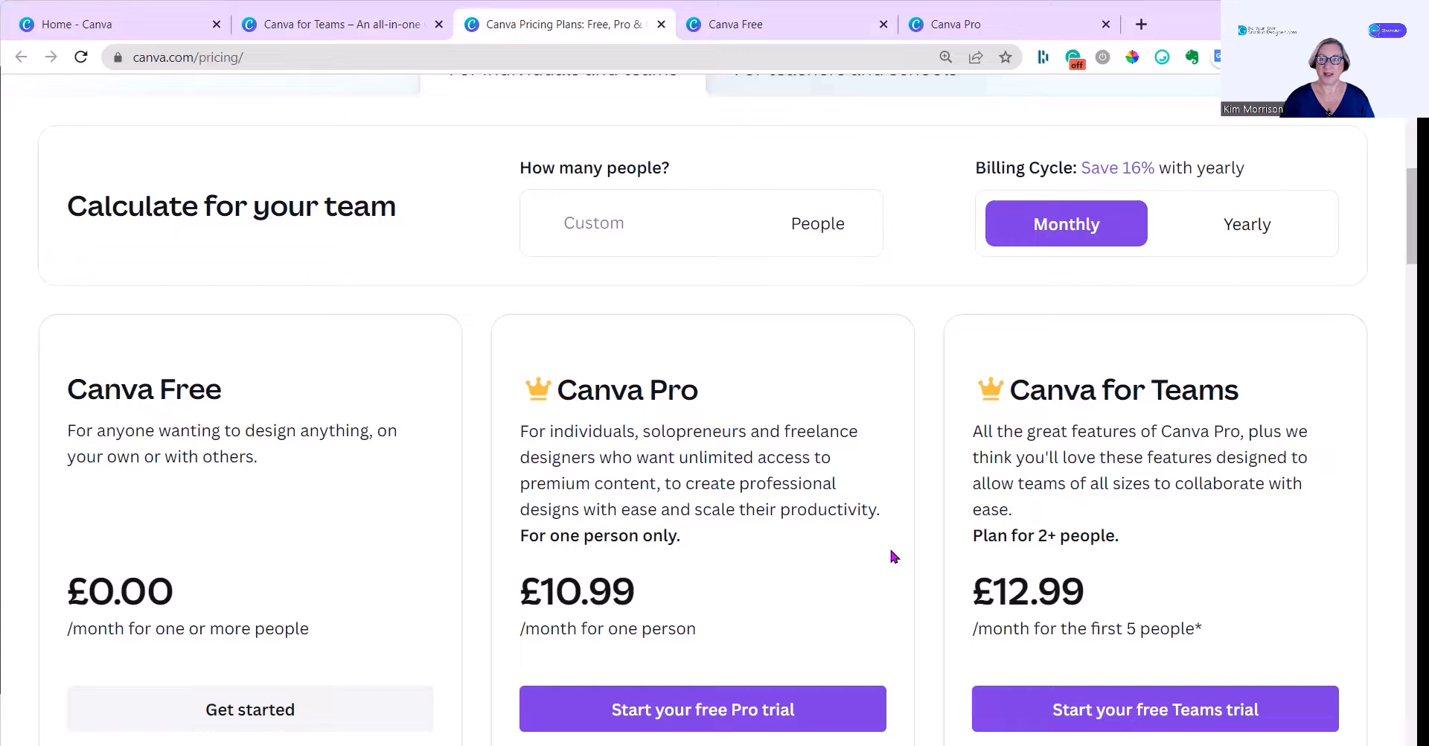